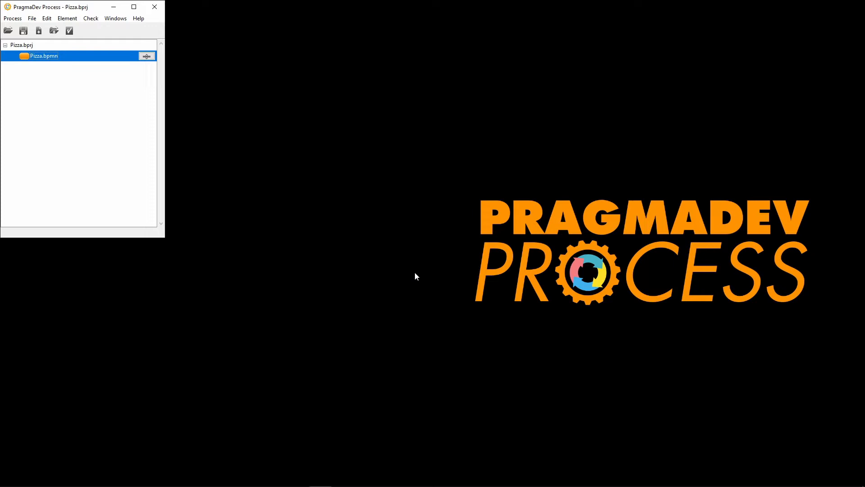
pyautogui.moveTo(409, 276)
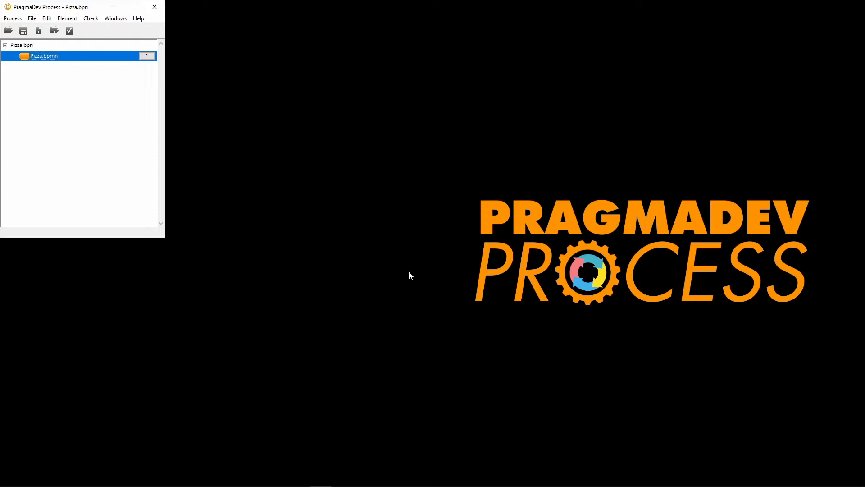
pyautogui.moveTo(124, 108)
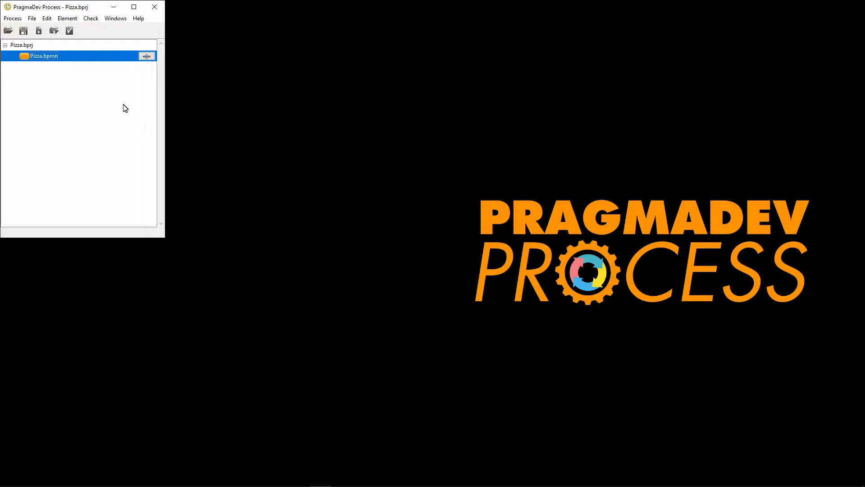
# - Open the Pizza.bpmn model from the project tree into the BPMN editor
pyautogui.doubleClick(43, 56)
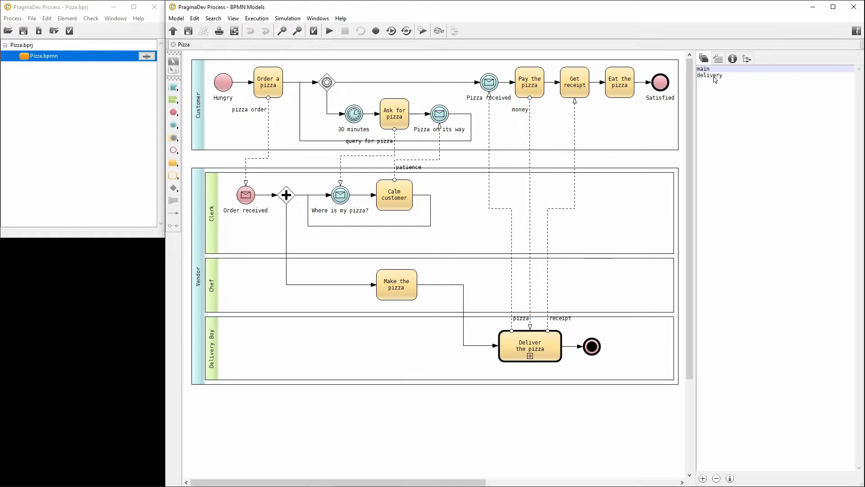
pyautogui.click(709, 75)
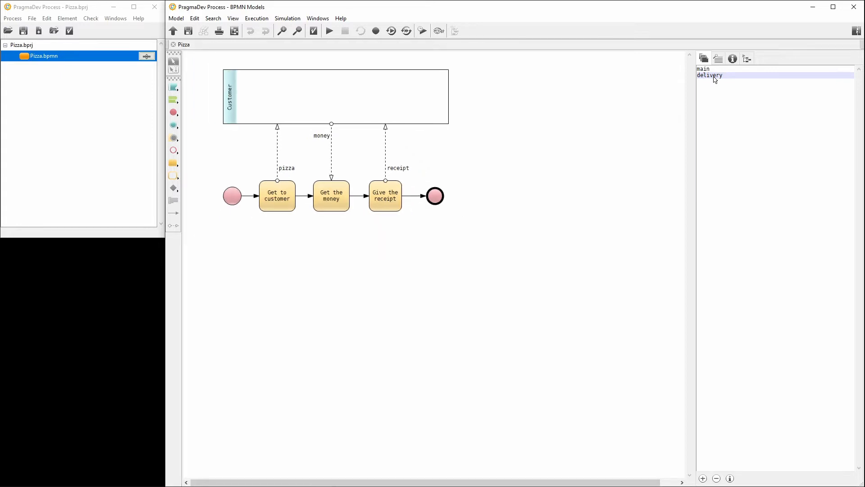
pyautogui.moveTo(715, 72)
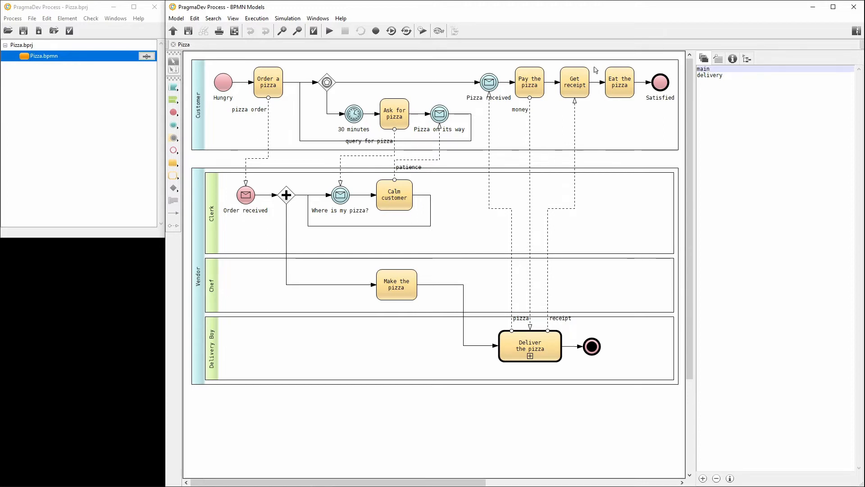
pyautogui.moveTo(283, 24)
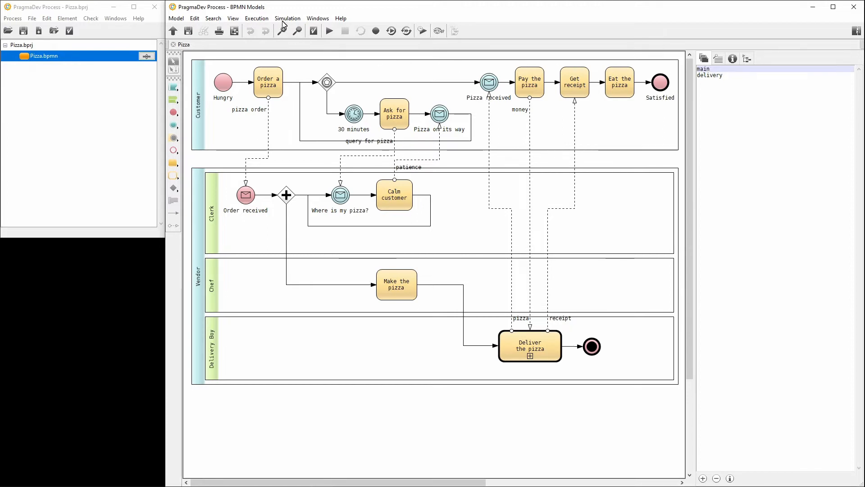
# - Bring up the Simulation scenarios dialog from the Simulation menu
pyautogui.click(287, 18)
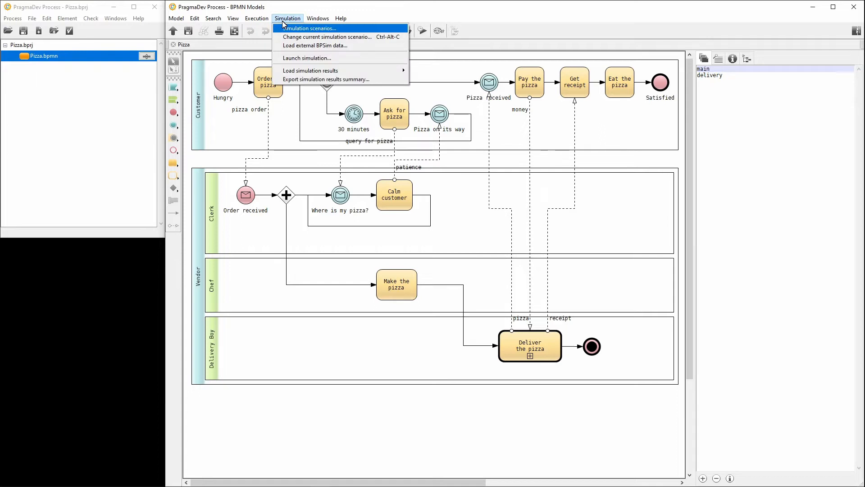
pyautogui.click(309, 27)
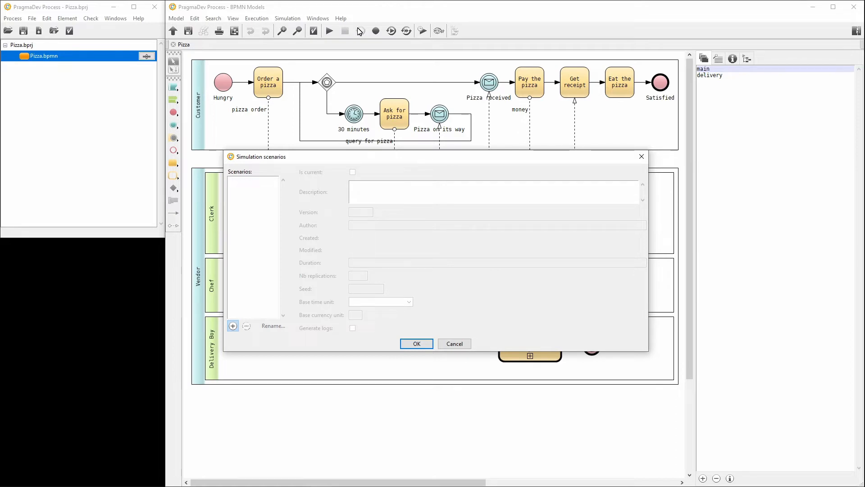
pyautogui.moveTo(304, 211)
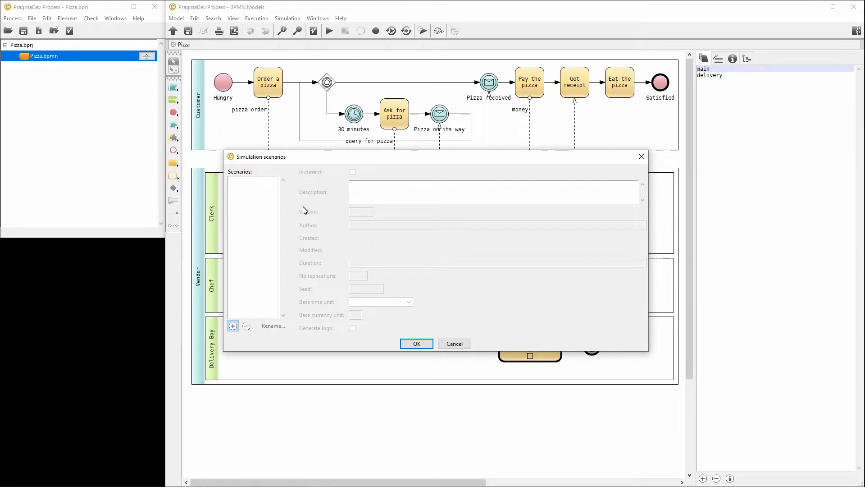
# - Add a new simulation scenario named bike_delivery
pyautogui.click(233, 326)
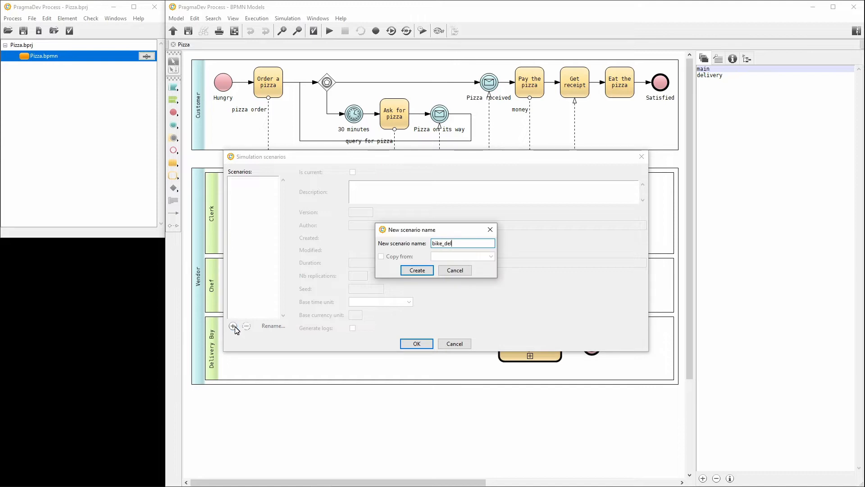
pyautogui.click(417, 270)
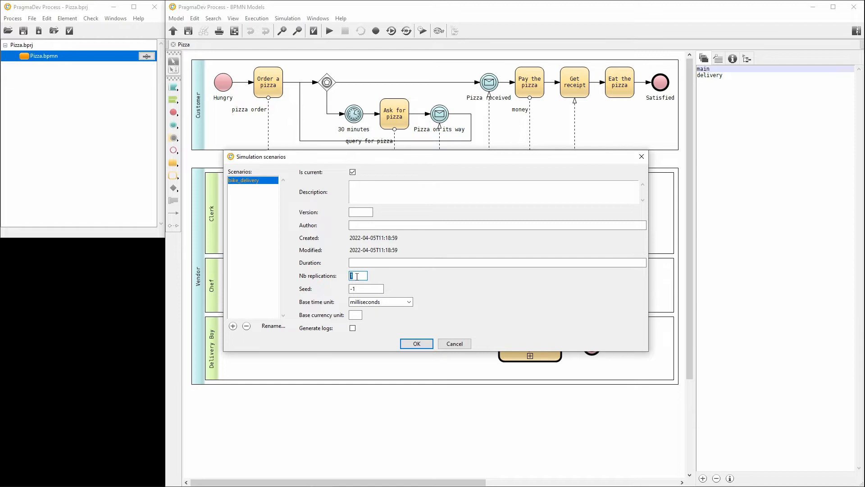
# - Set 100 replications, seed 123456, minutes as time unit and EUR currency, then confirm
pyautogui.write('100')
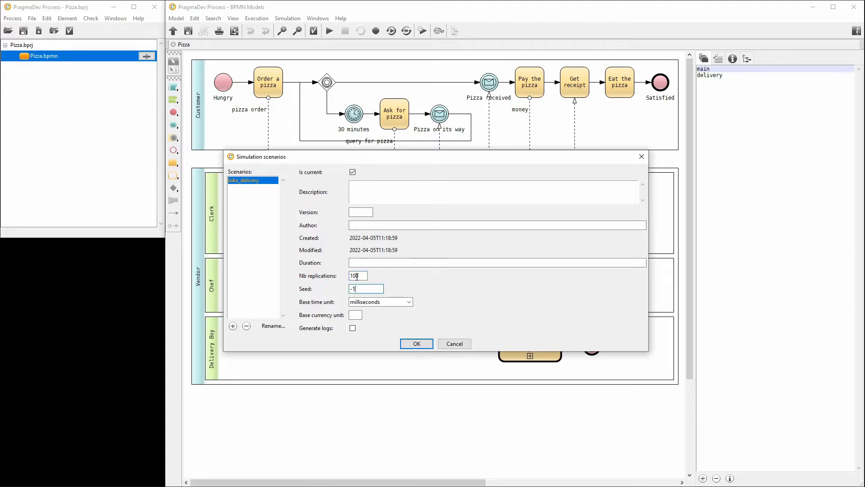
pyautogui.tripleClick(367, 288)
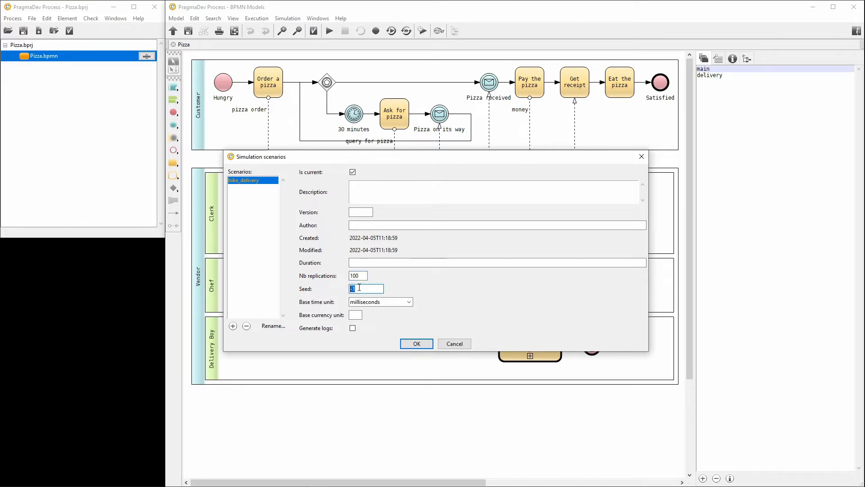
pyautogui.write('123456')
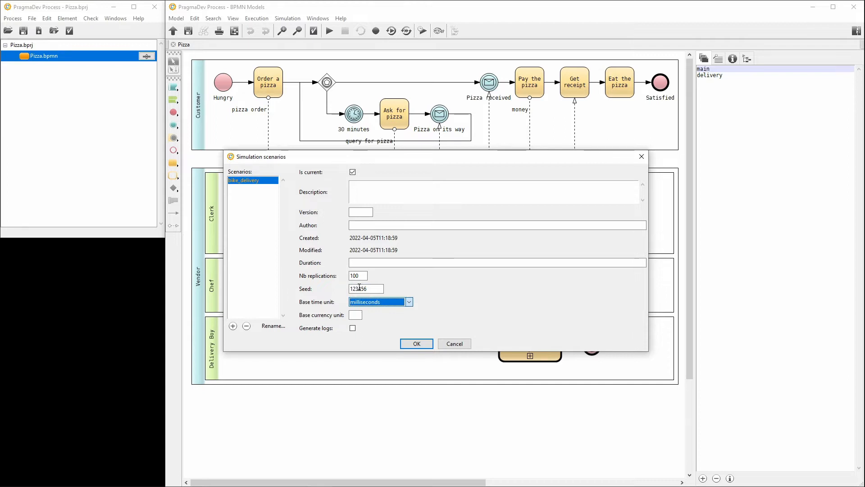
pyautogui.click(408, 301)
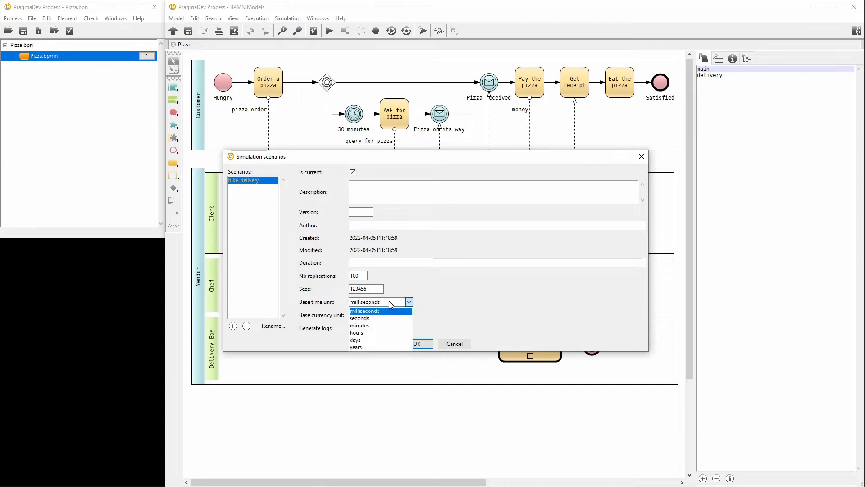
pyautogui.click(360, 325)
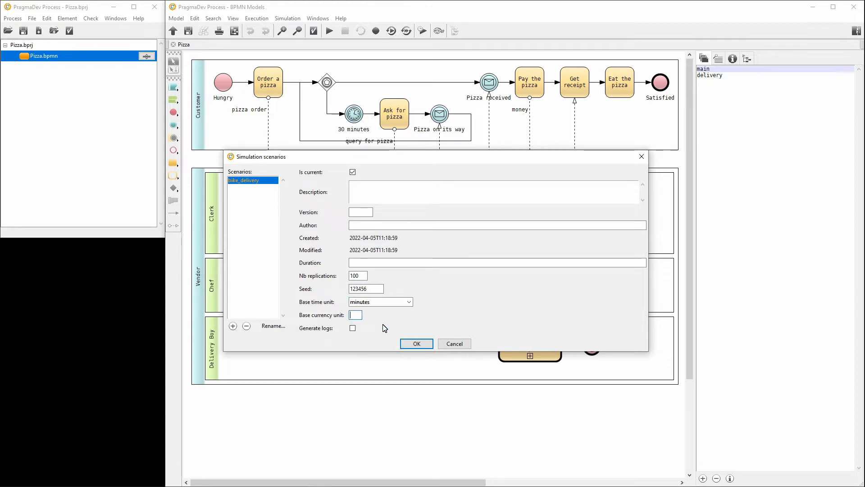
pyautogui.write('EUR')
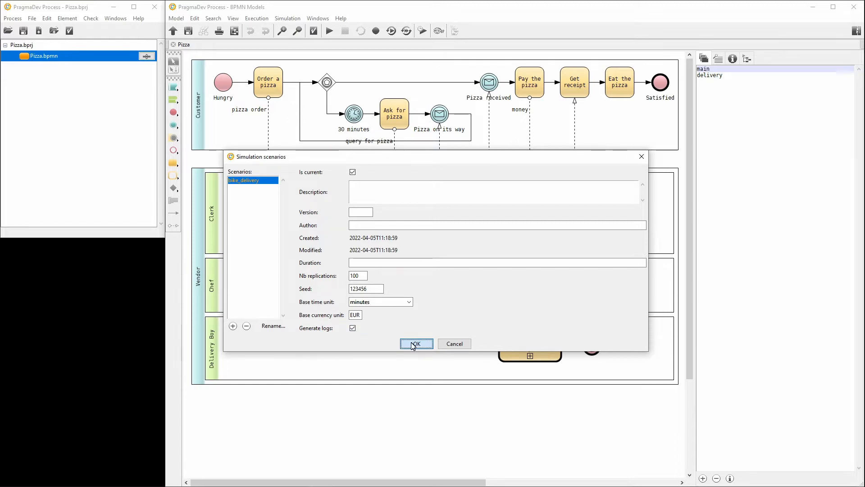
pyautogui.click(415, 343)
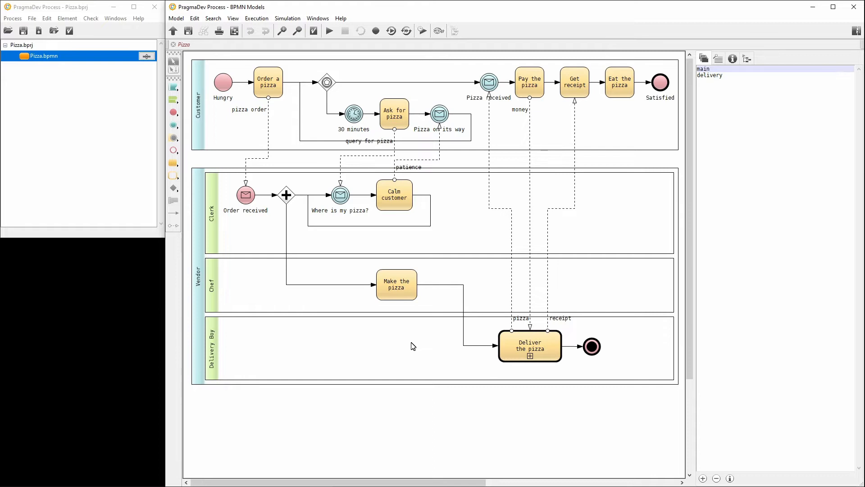
pyautogui.moveTo(232, 110)
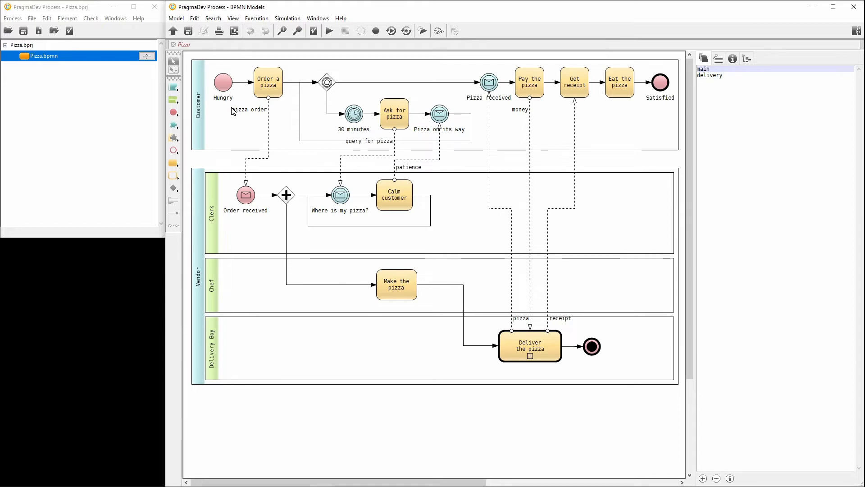
# - Set the Hungry start event's simulation control parameters to trigger
pyautogui.rightClick(222, 81)
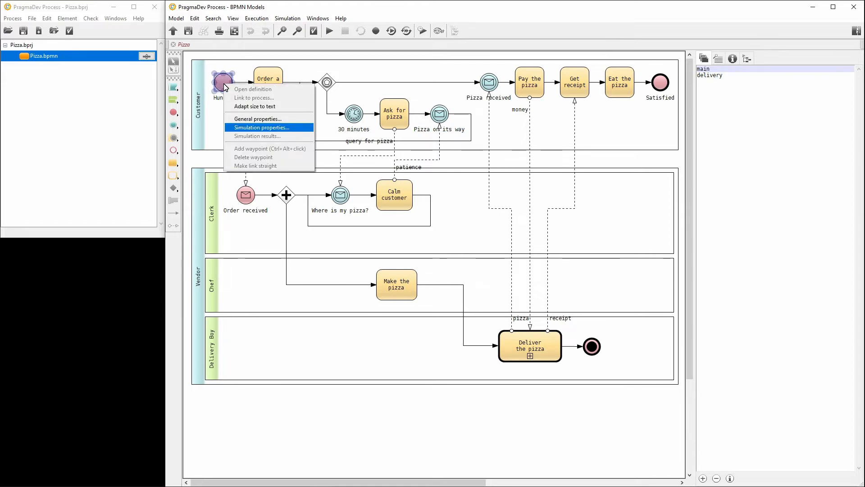
pyautogui.moveTo(297, 131)
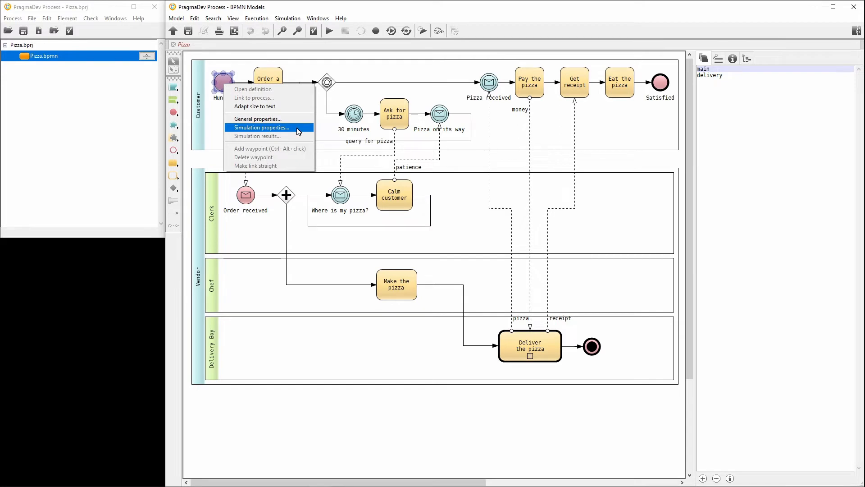
pyautogui.click(263, 127)
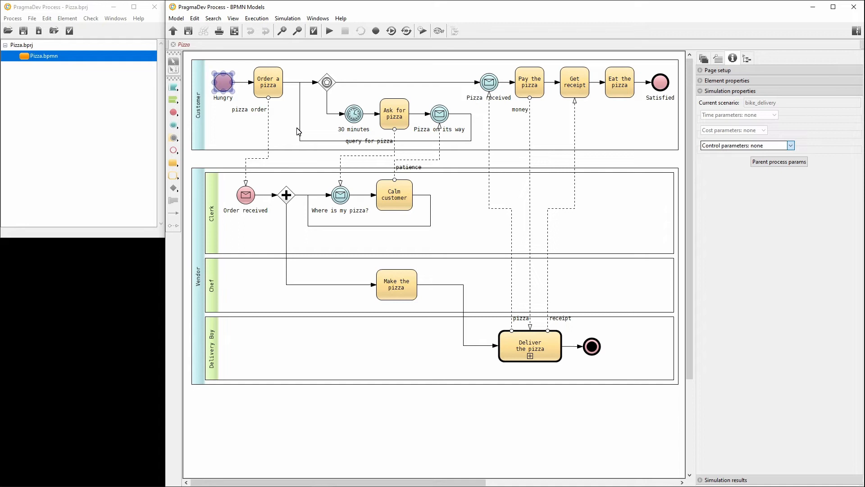
pyautogui.moveTo(564, 158)
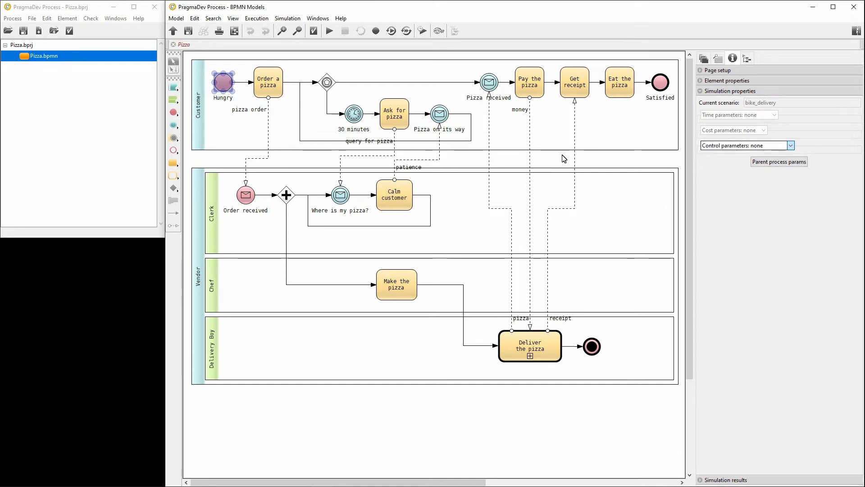
pyautogui.click(790, 145)
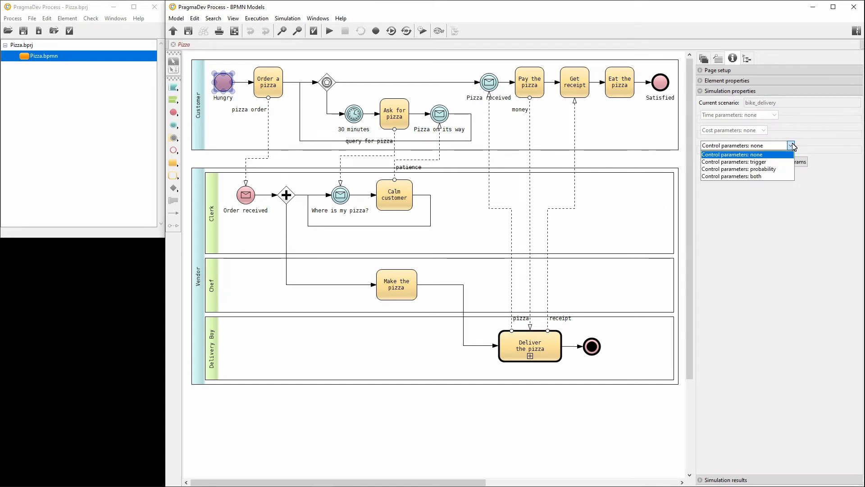
pyautogui.moveTo(734, 161)
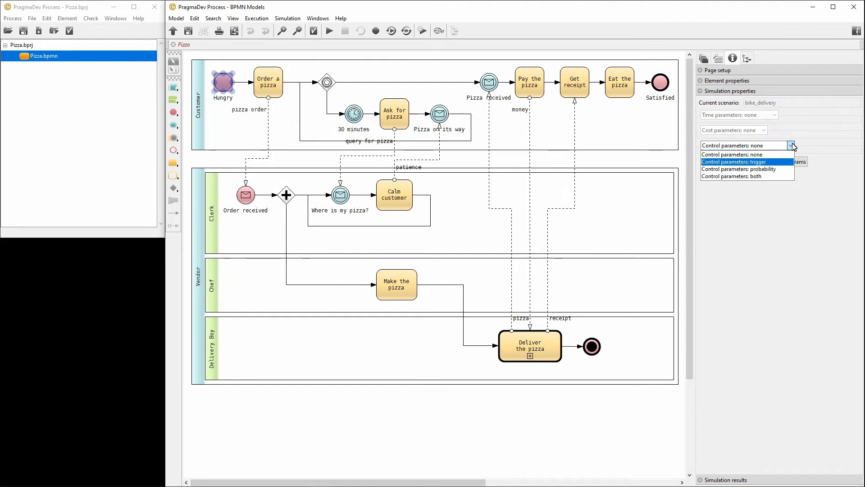
pyautogui.click(738, 161)
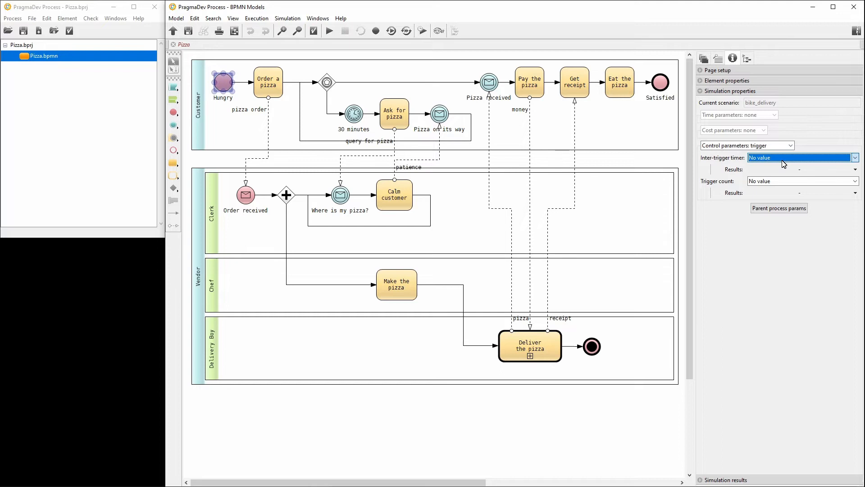
# - Make the inter-trigger timer and the trigger count fixed integer values
pyautogui.click(855, 157)
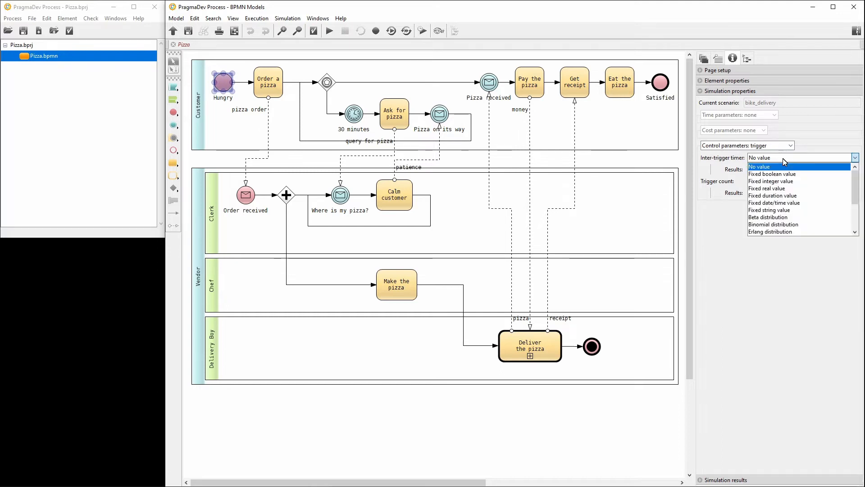
pyautogui.click(771, 181)
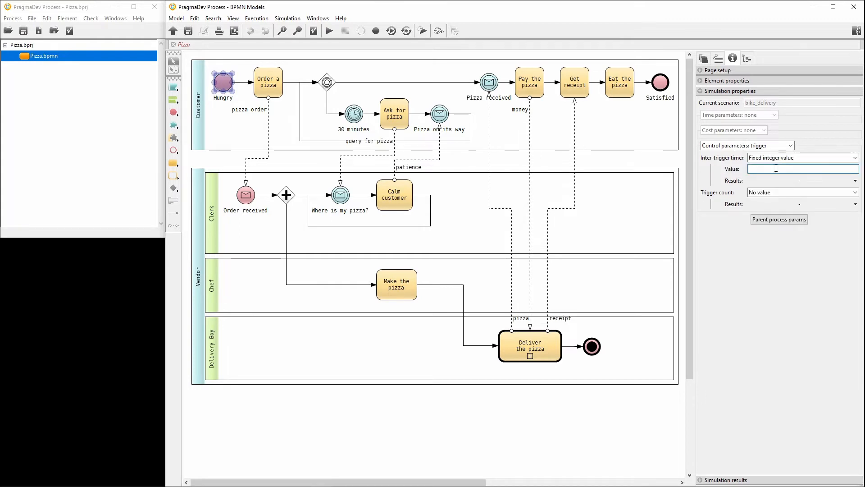
pyautogui.click(855, 192)
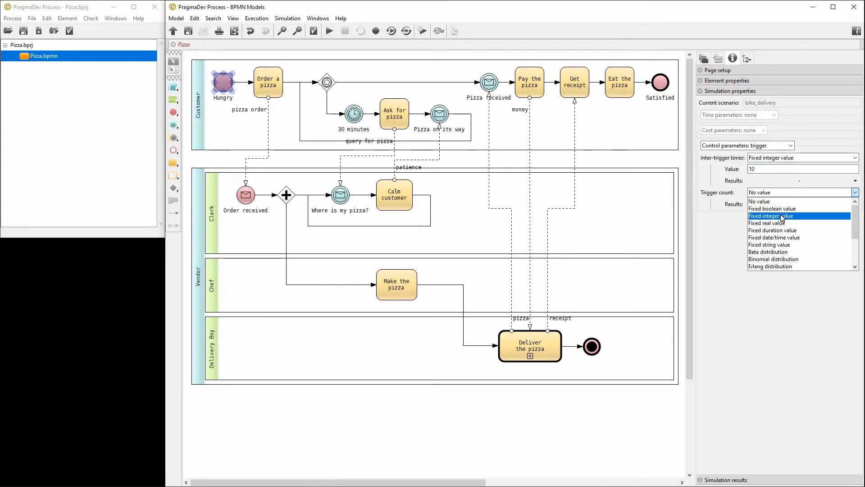
pyautogui.click(771, 216)
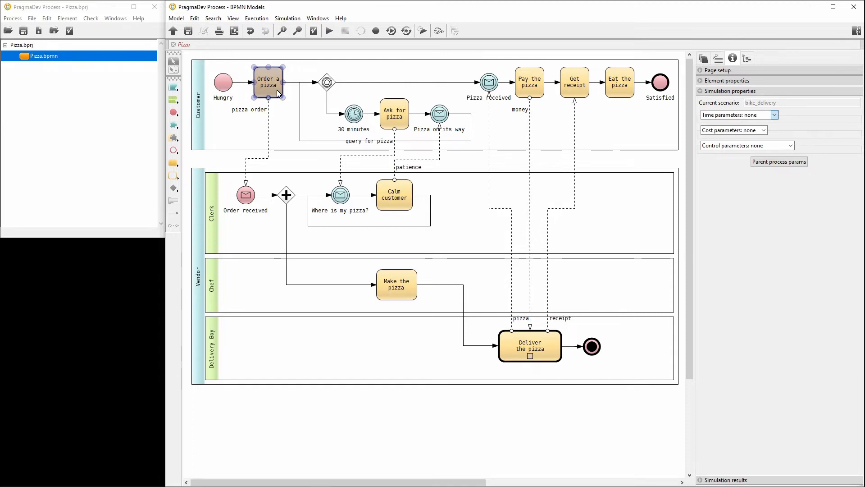
pyautogui.moveTo(287, 106)
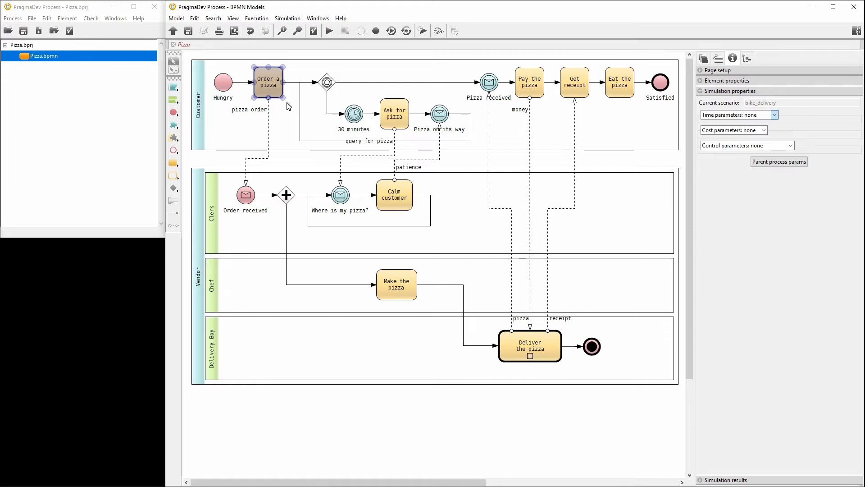
# - Give Order a pizza basic time parameters with a triangular processing-time distribution
pyautogui.click(774, 115)
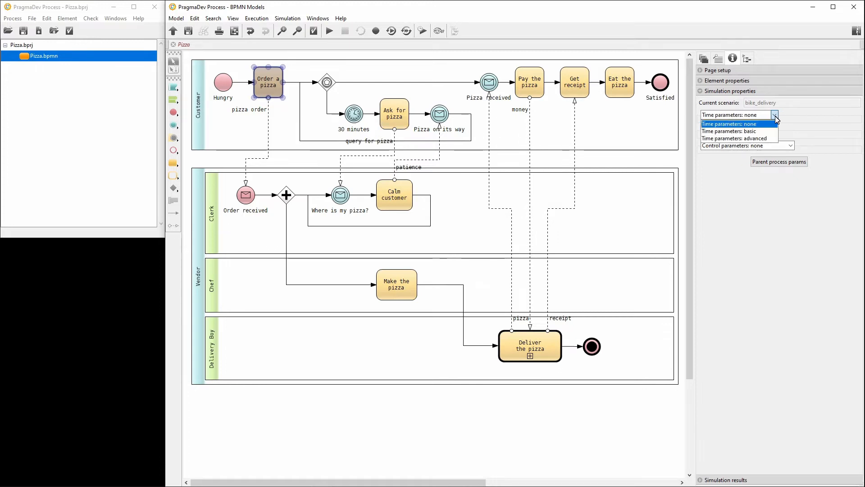
pyautogui.moveTo(737, 131)
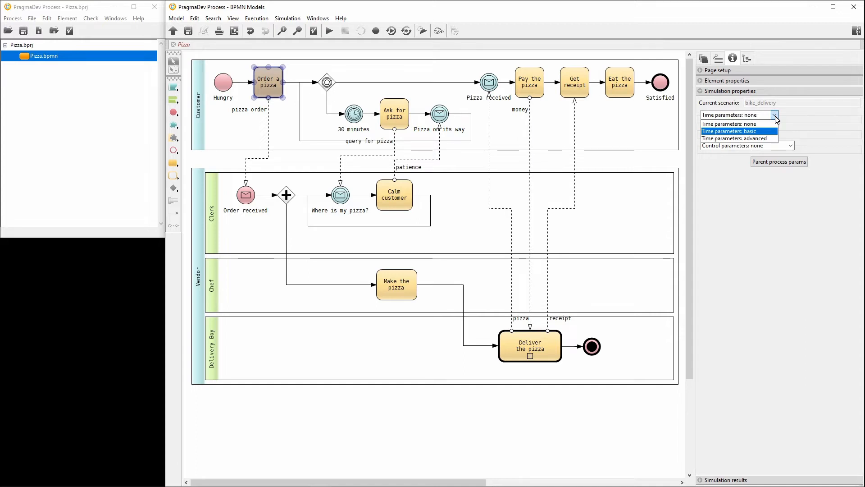
pyautogui.click(729, 131)
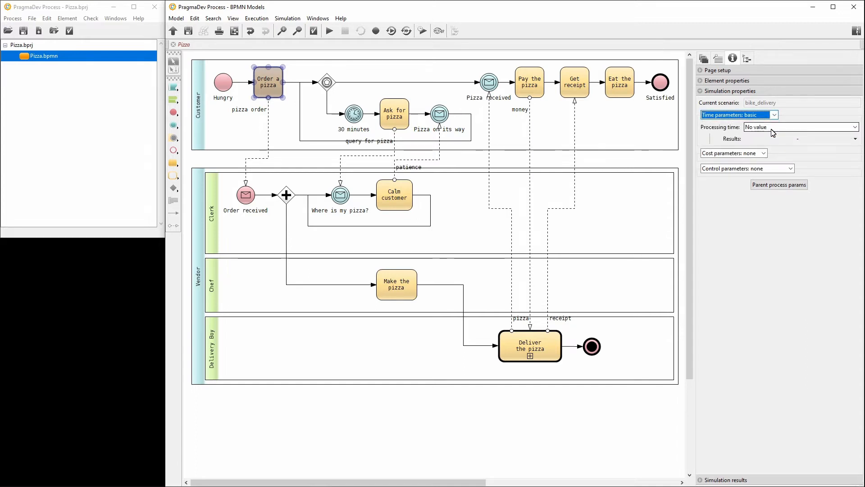
pyautogui.click(853, 127)
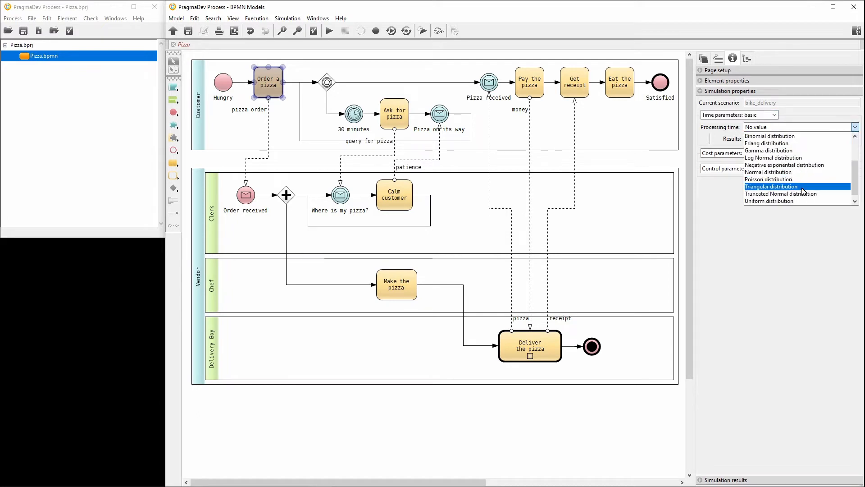
pyautogui.click(771, 187)
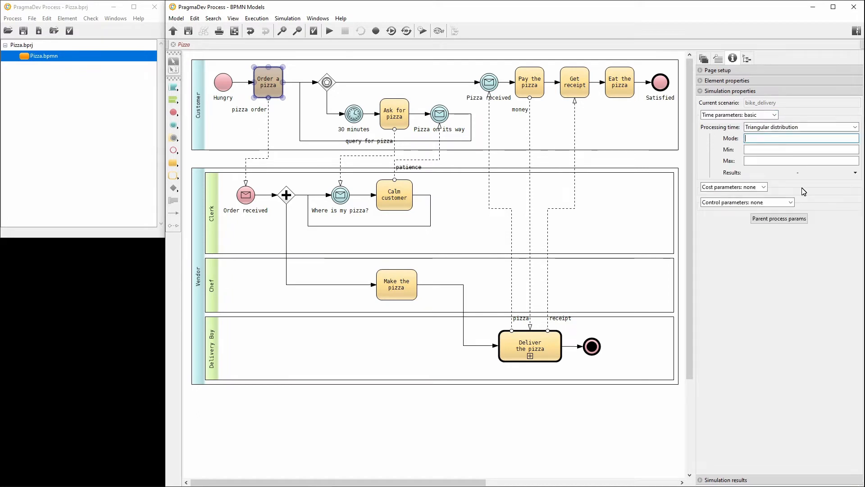
# - Enter mode 3, minimum 1 and maximum 5, then select the 30 minutes timer
pyautogui.write('3')
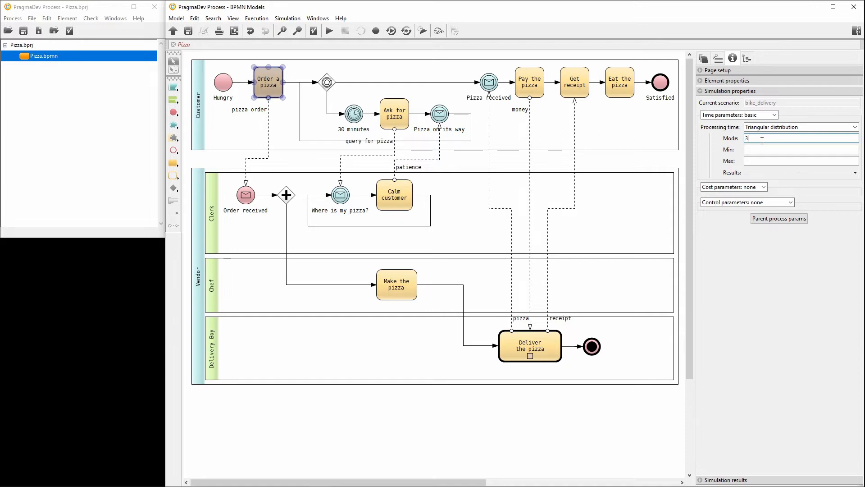
pyautogui.click(800, 149)
pyautogui.write('1')
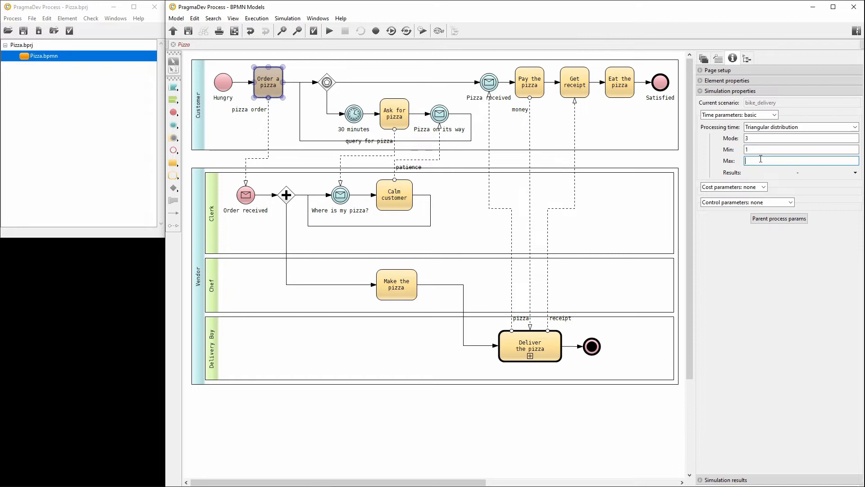
pyautogui.write('5')
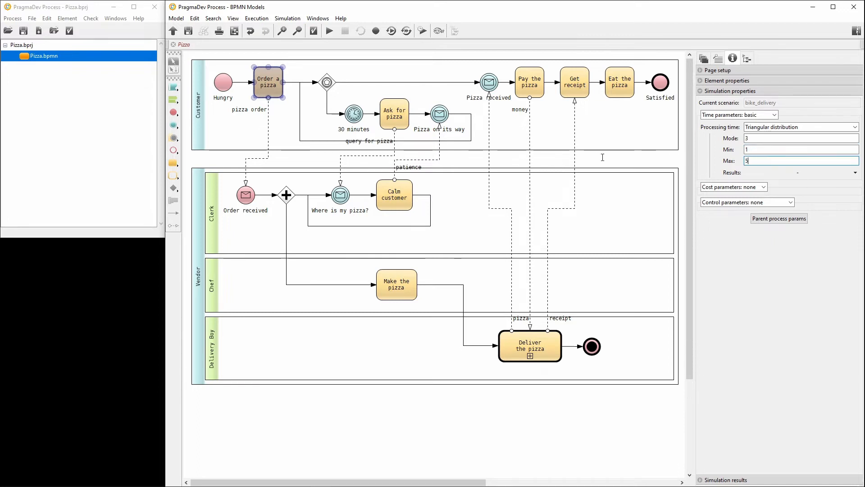
pyautogui.click(353, 114)
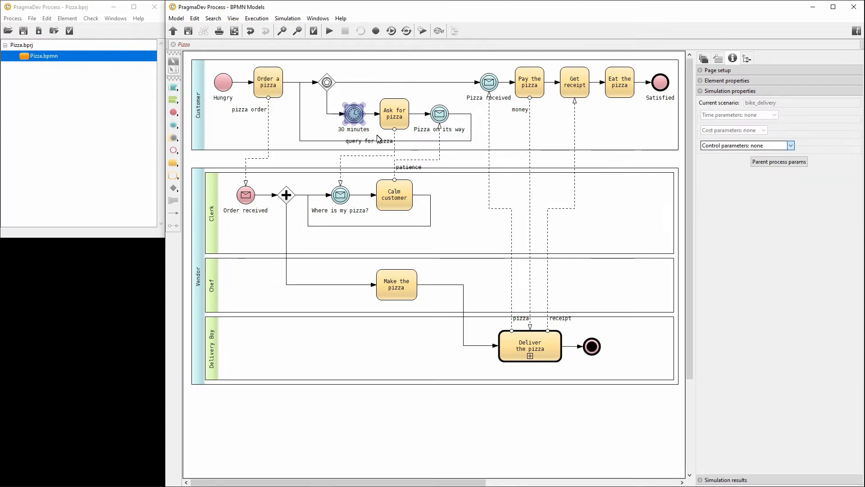
# - Make the 30 minutes timer a trigger with a fixed inter-trigger value of 30
pyautogui.click(790, 145)
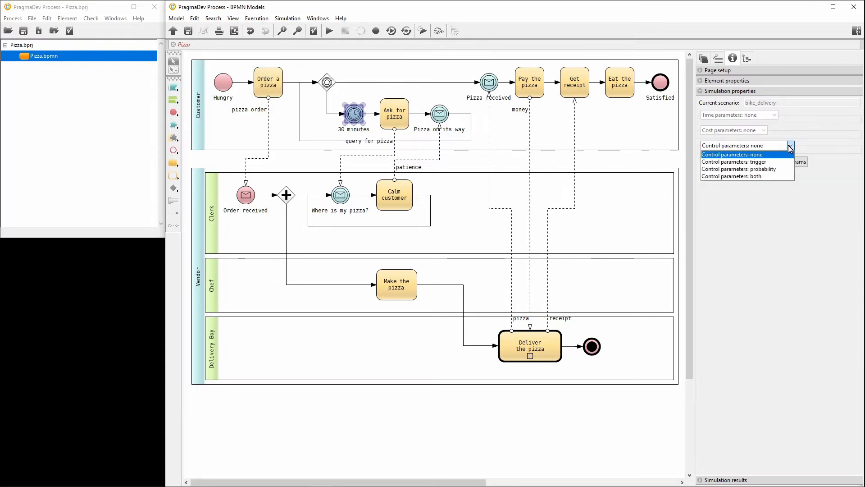
pyautogui.click(739, 162)
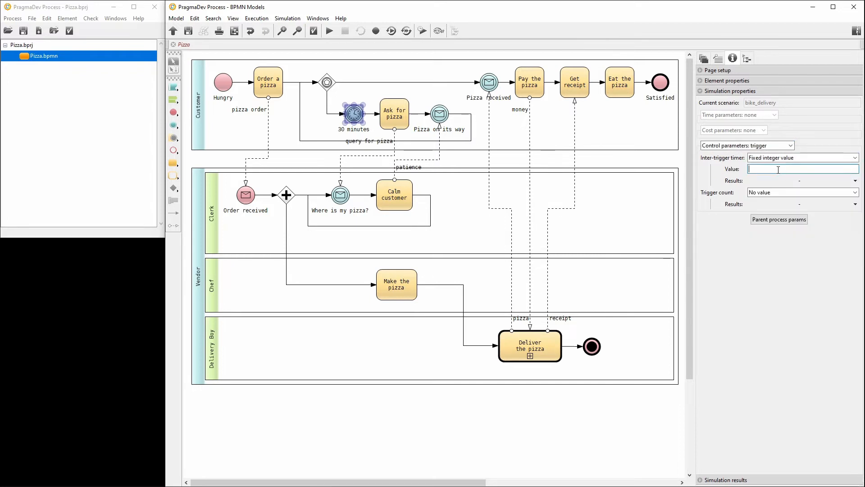
pyautogui.write('30')
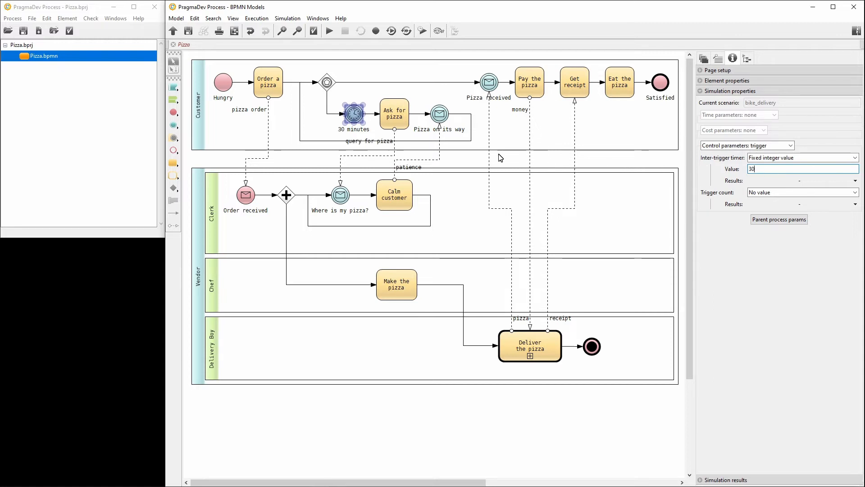
# - Set basic time parameters for Ask for pizza, Pay the pizza and Get receipt
pyautogui.click(775, 114)
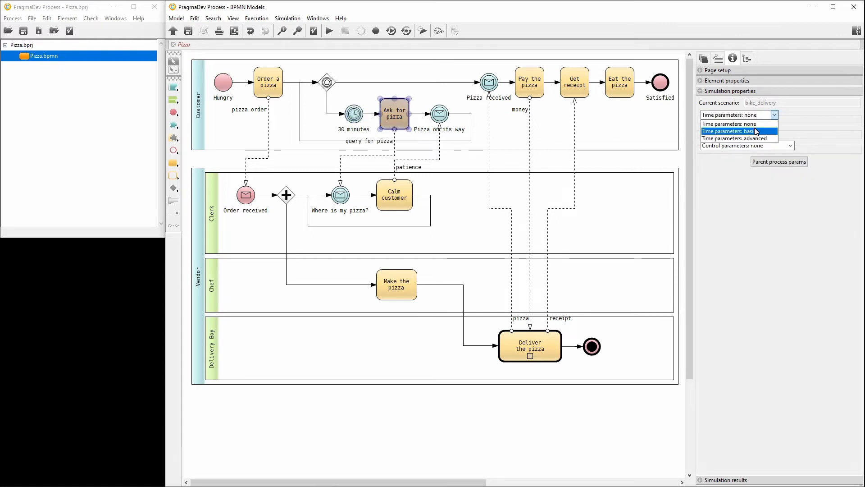
pyautogui.click(728, 130)
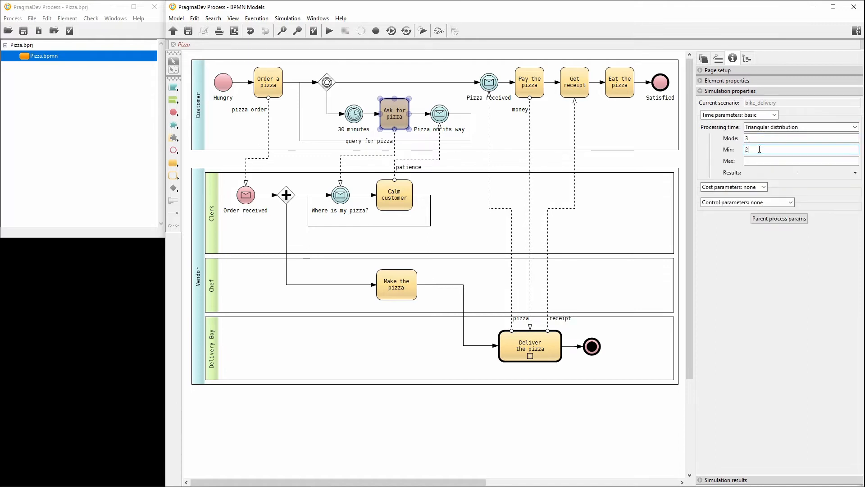
pyautogui.click(773, 114)
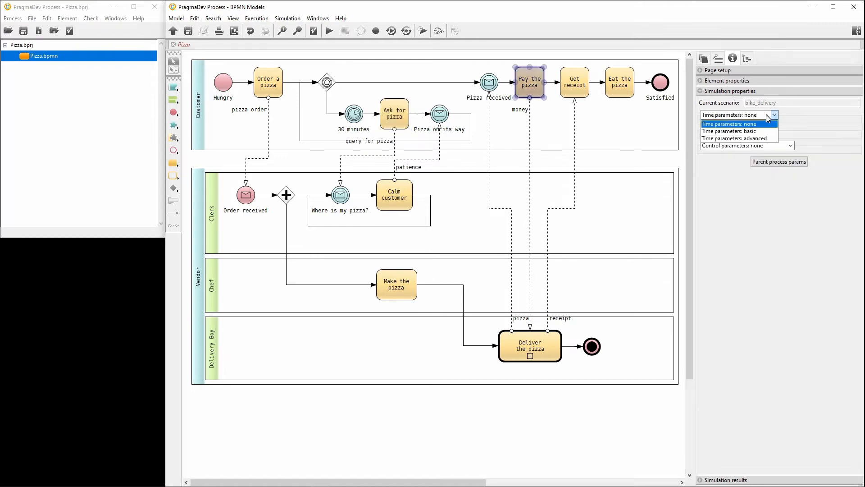
pyautogui.click(728, 131)
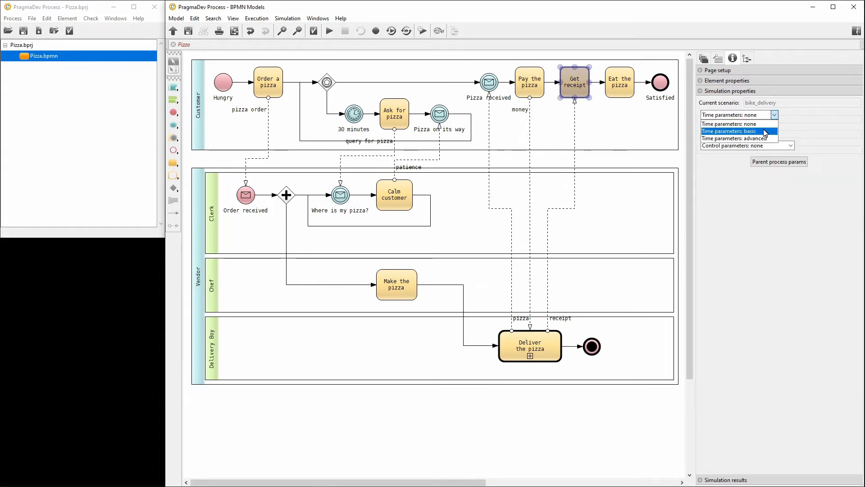
pyautogui.click(728, 131)
pyautogui.write('15')
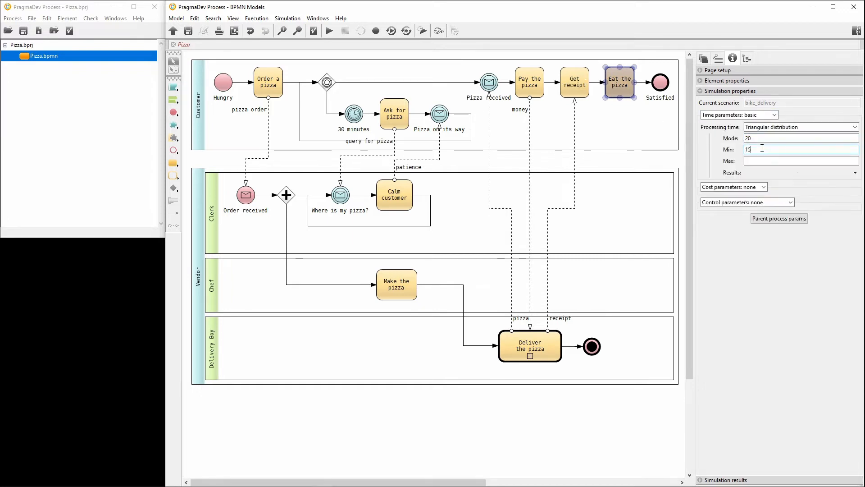
# - Fill the Eat the pizza maximum and enter 15 for the Make the pizza task
pyautogui.click(394, 195)
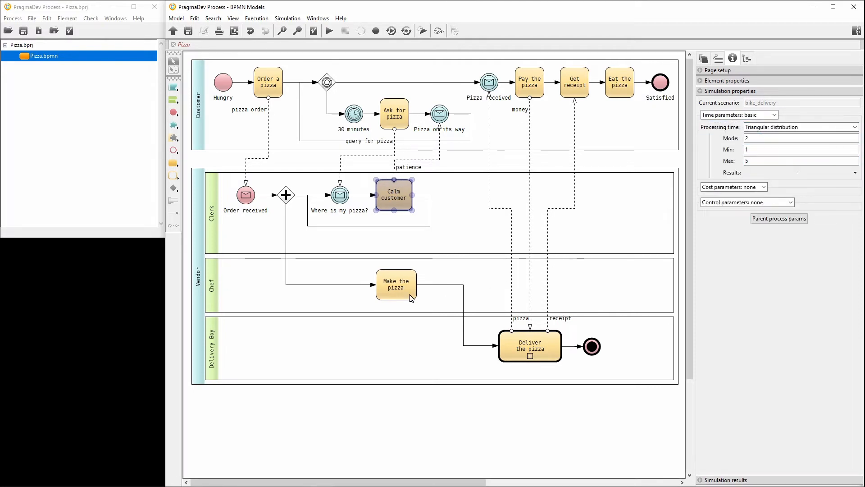
pyautogui.click(396, 283)
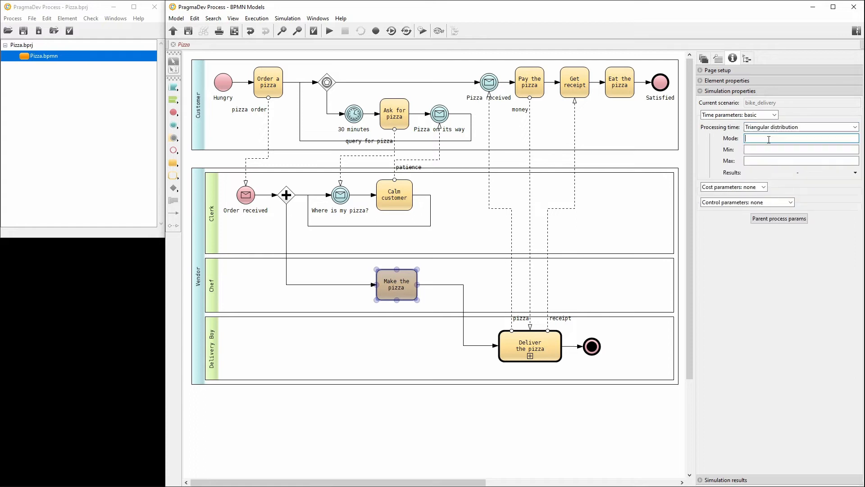
pyautogui.write('15')
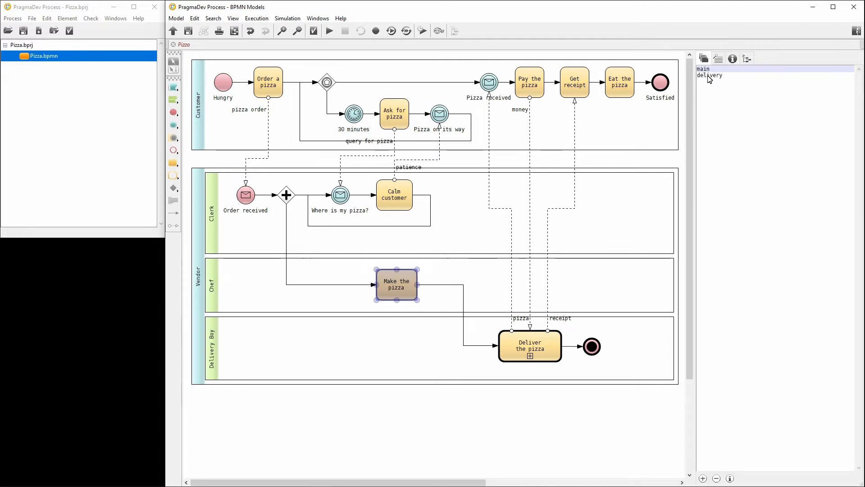
# - In the delivery subprocess, give Get to customer a triangular time with mode 15, min 5, max 20
pyautogui.click(710, 74)
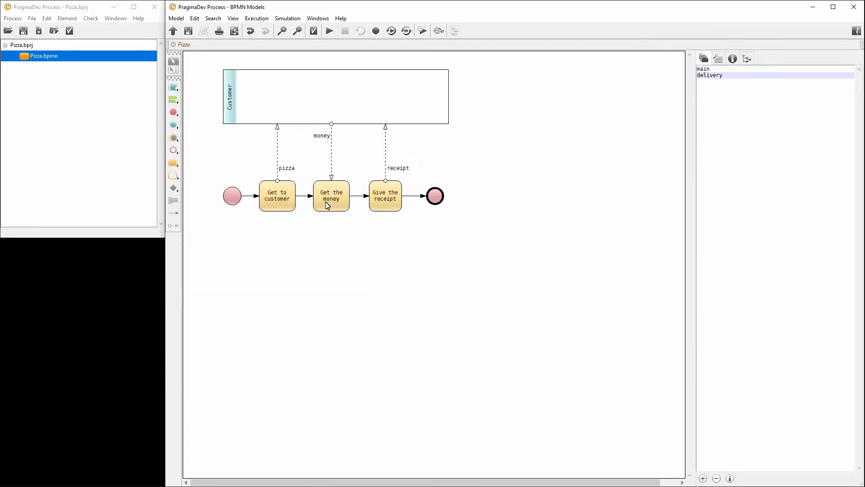
pyautogui.click(277, 196)
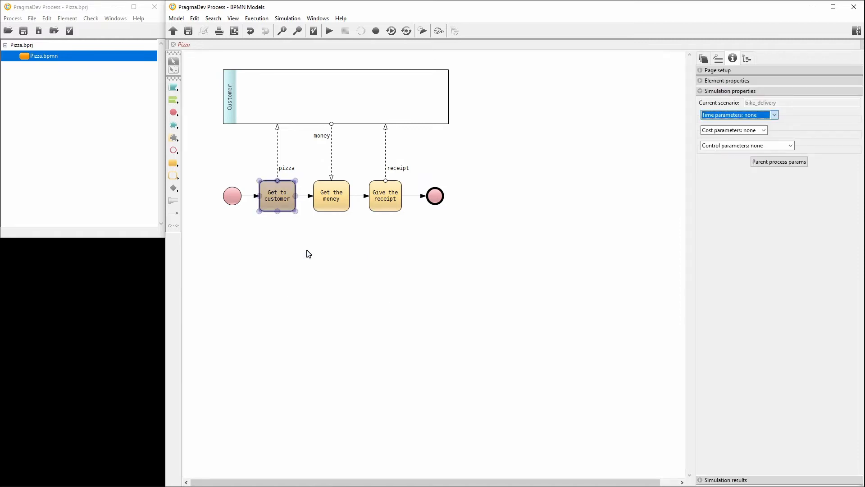
pyautogui.click(774, 115)
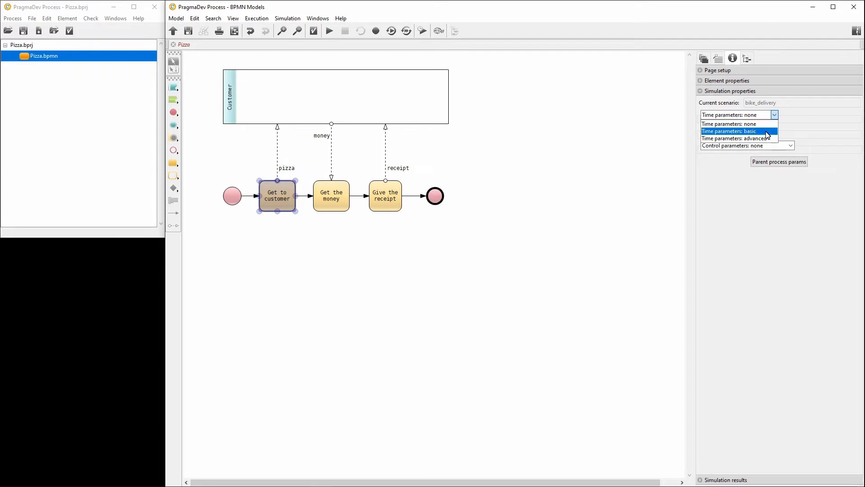
pyautogui.click(729, 131)
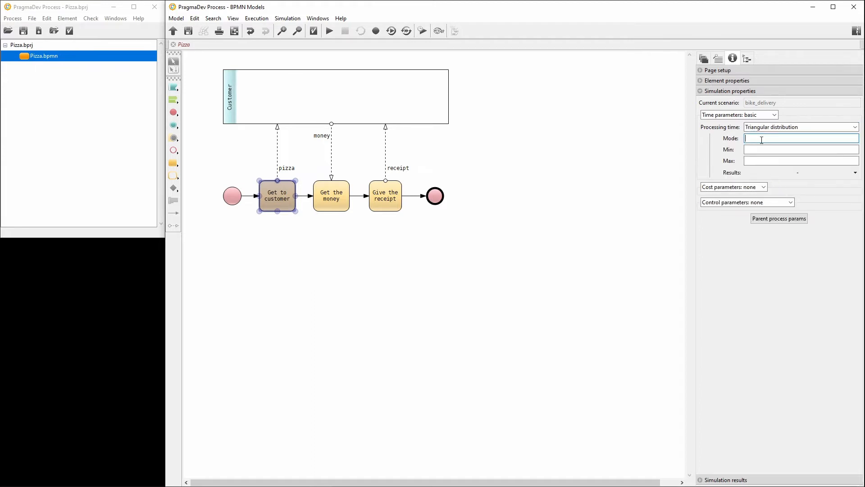
pyautogui.write('15')
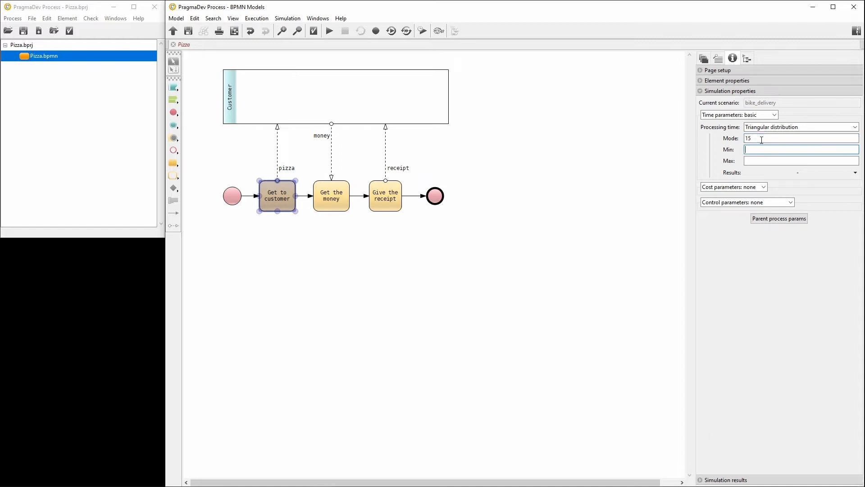
pyautogui.click(800, 148)
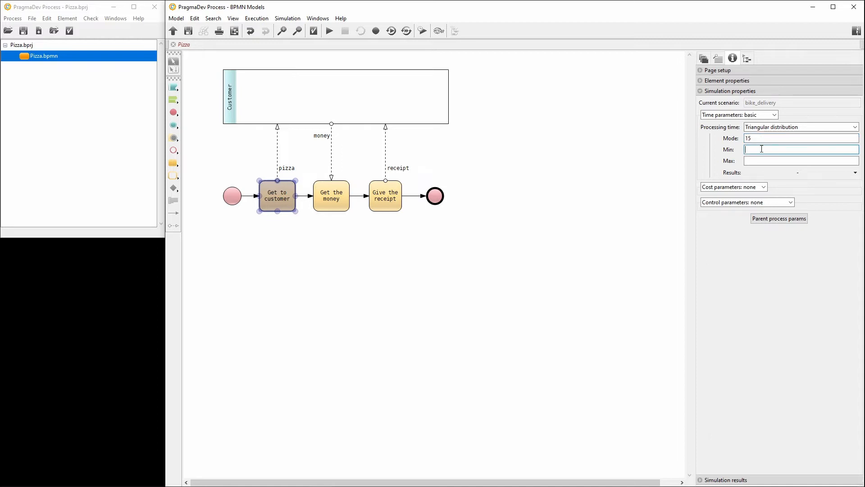
pyautogui.write('5')
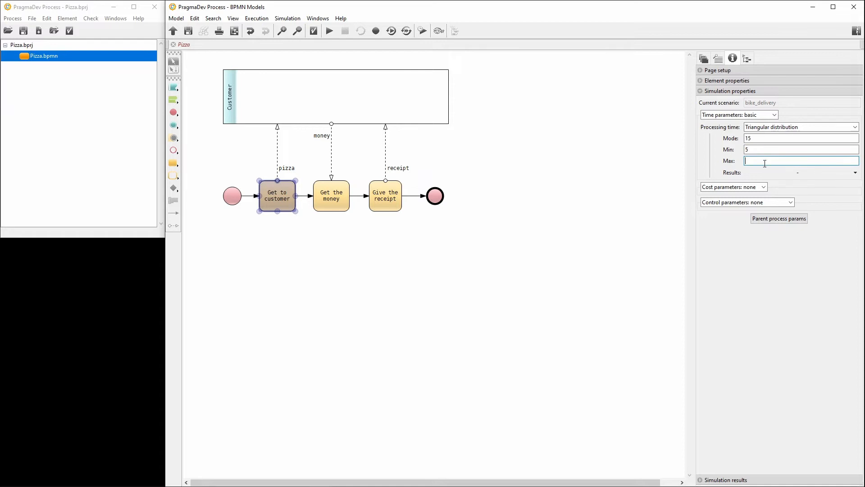
pyautogui.click(763, 187)
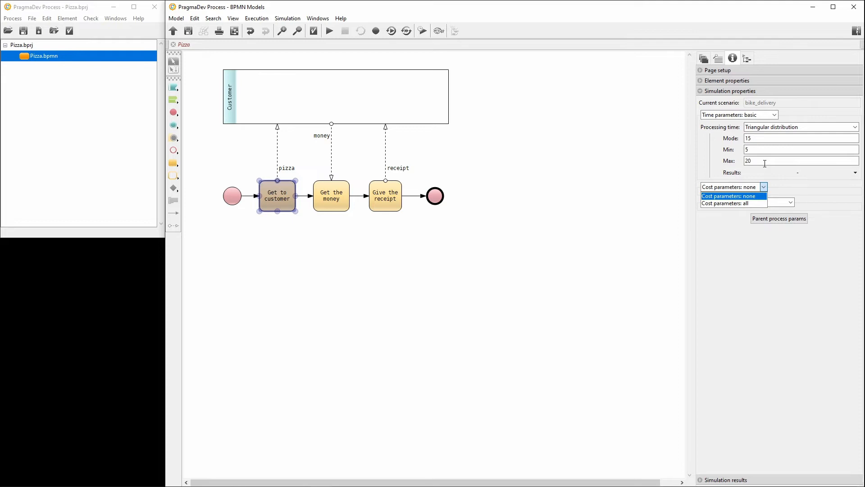
pyautogui.moveTo(763, 189)
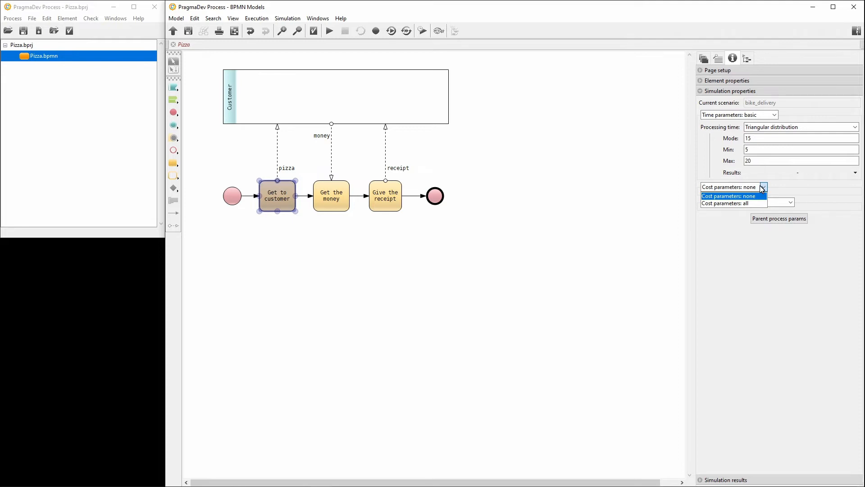
# - Enable all cost parameters with a fixed real unit cost of 0.01, then select Get the money
pyautogui.click(728, 203)
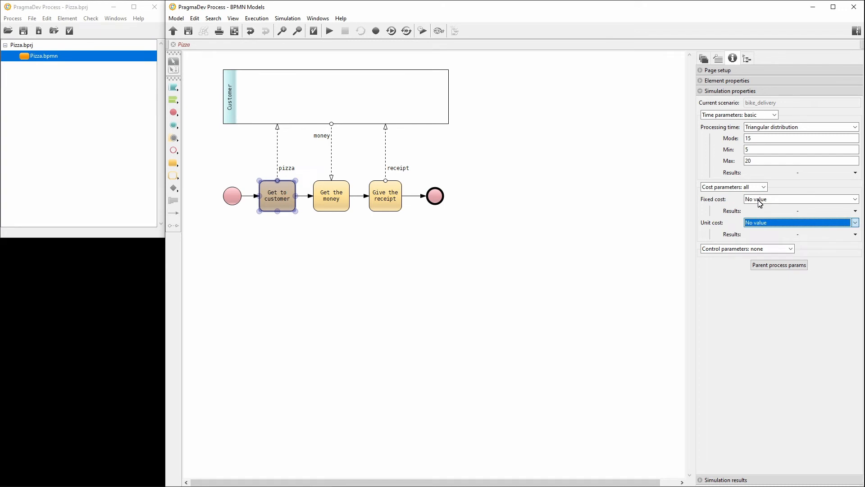
pyautogui.click(854, 223)
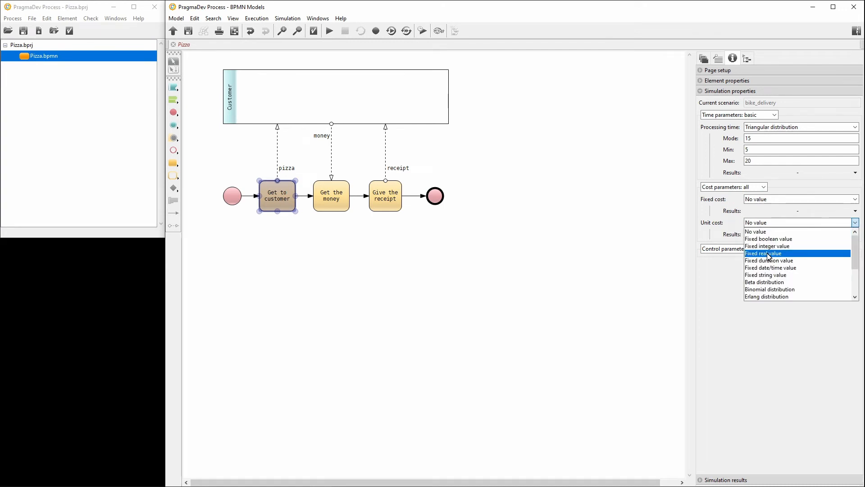
pyautogui.click(765, 253)
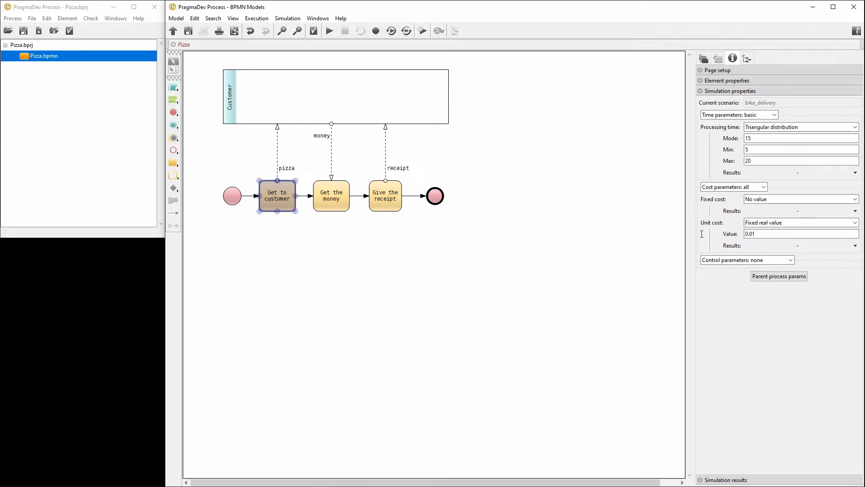
pyautogui.click(330, 196)
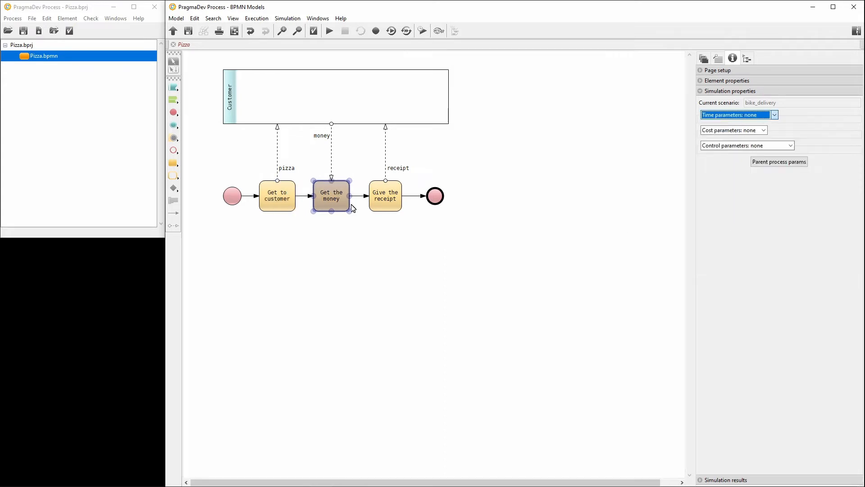
# - Give Get the money and Give the receipt triangular times with mode 1, min 1, max 2
pyautogui.click(772, 114)
pyautogui.write('2')
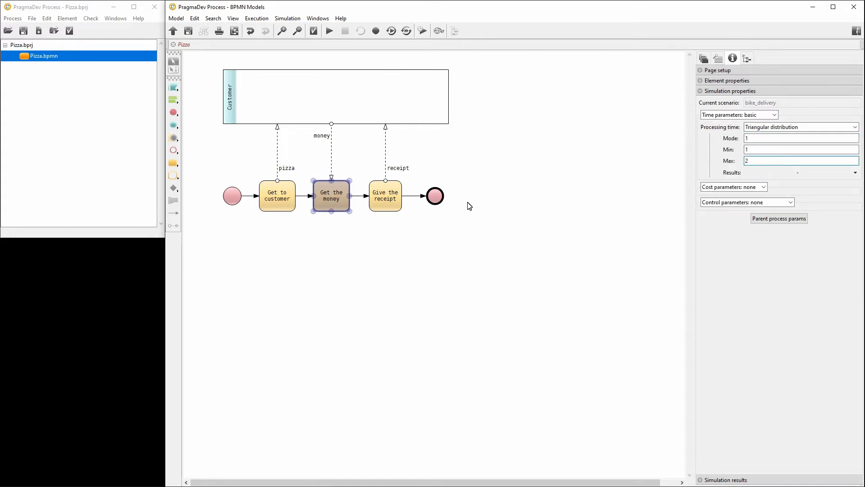
pyautogui.click(855, 127)
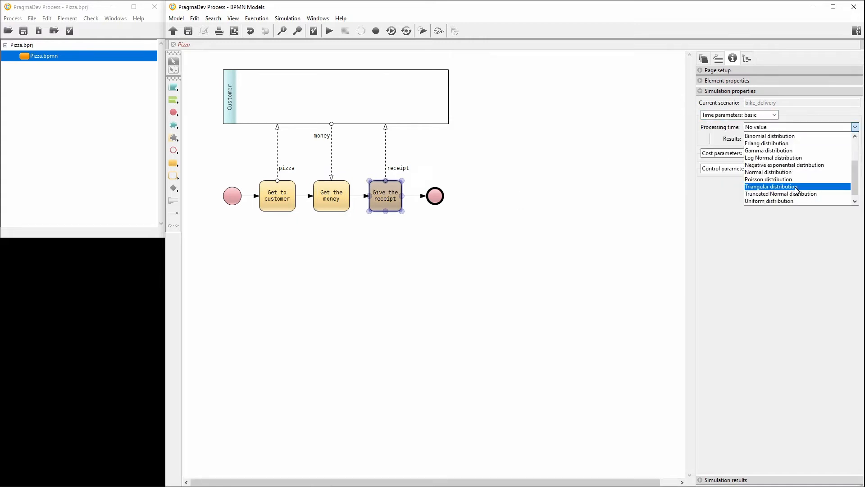
pyautogui.click(770, 185)
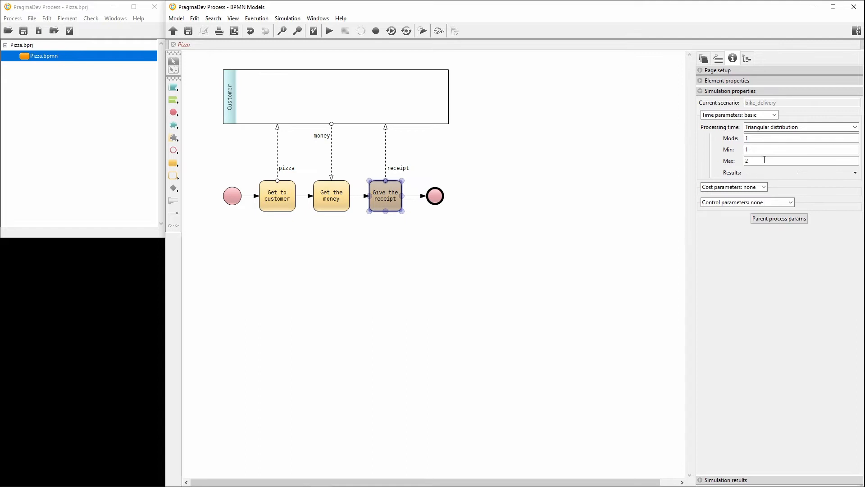
pyautogui.click(704, 58)
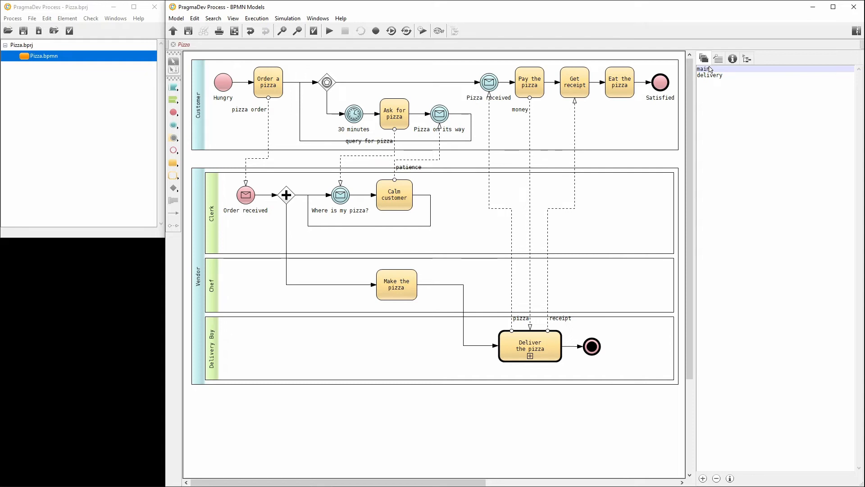
pyautogui.moveTo(411, 203)
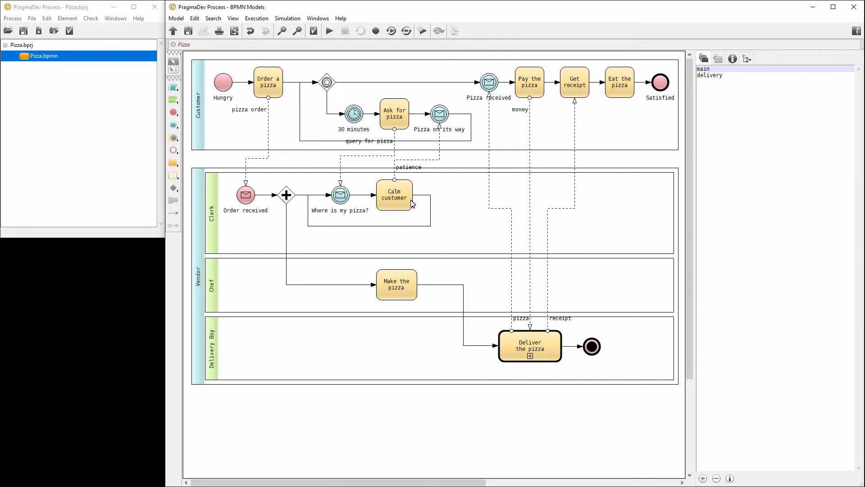
# - Set Calm customer's processing-time results to count in its simulation properties
pyautogui.rightClick(393, 194)
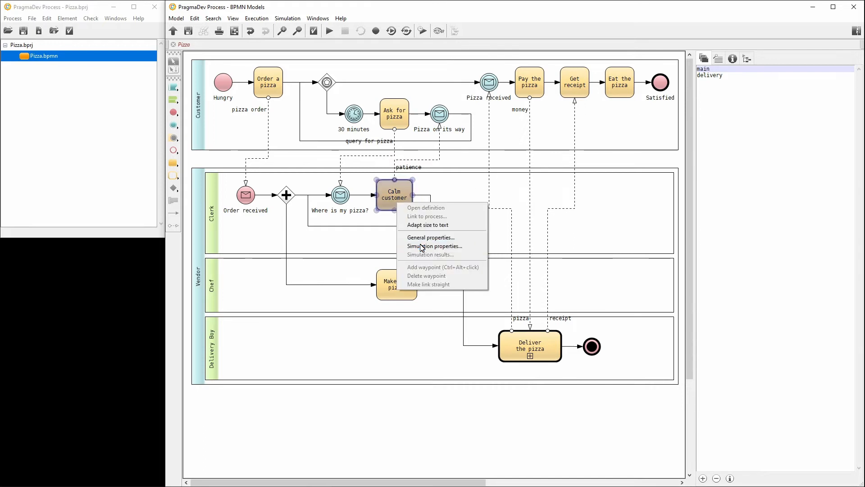
pyautogui.click(434, 246)
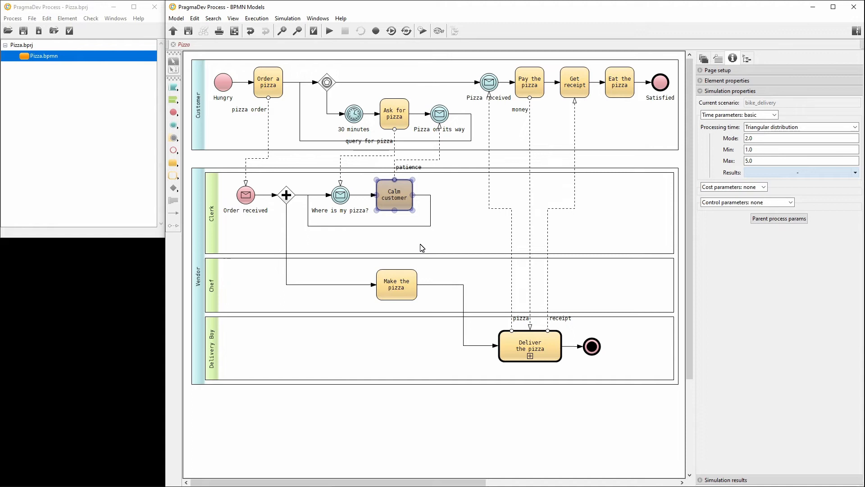
pyautogui.moveTo(454, 246)
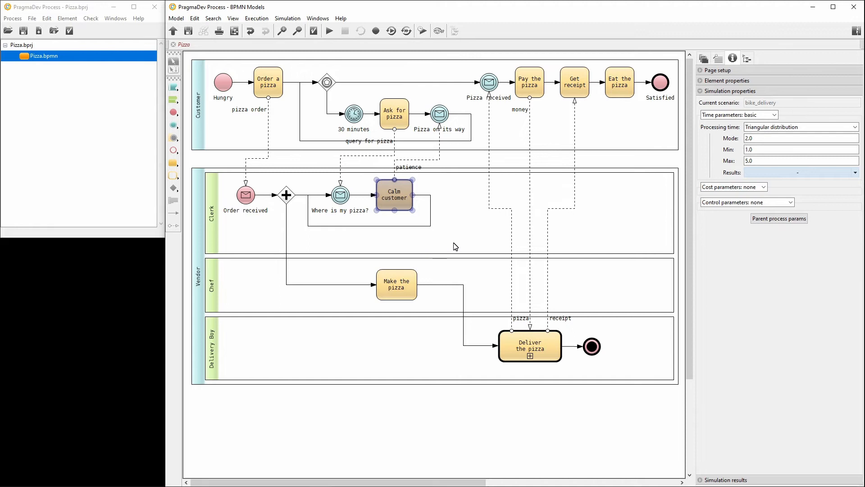
pyautogui.click(856, 173)
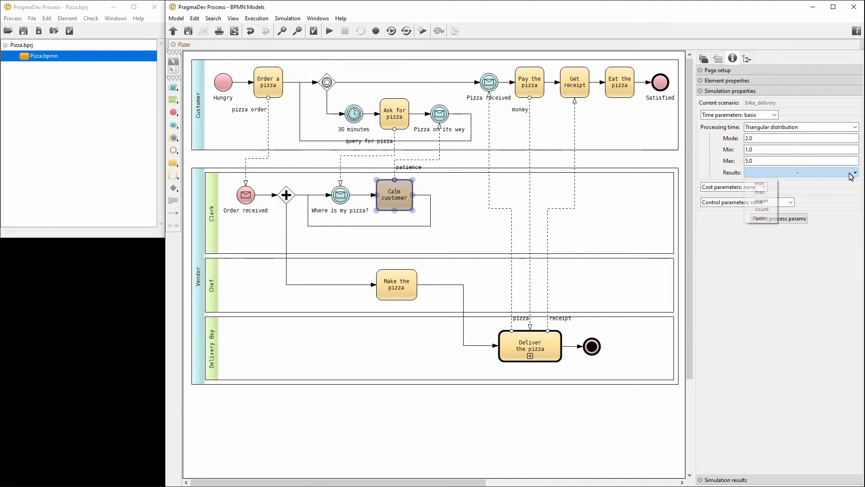
pyautogui.click(762, 208)
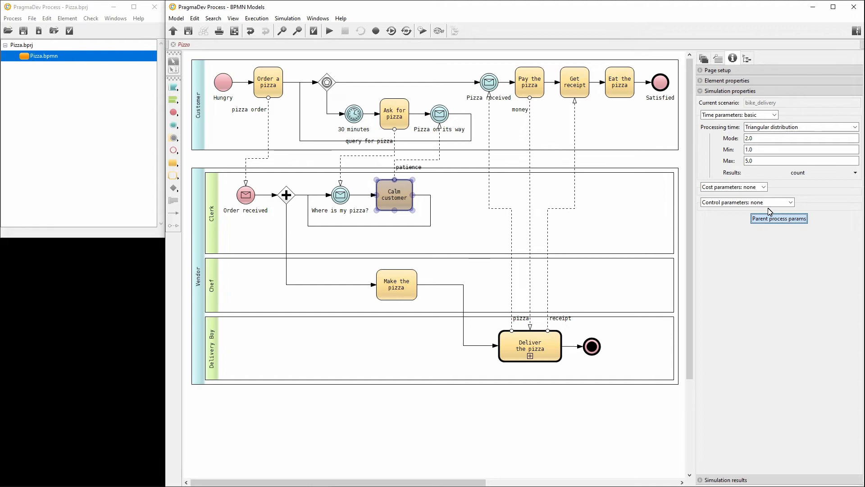
pyautogui.moveTo(783, 221)
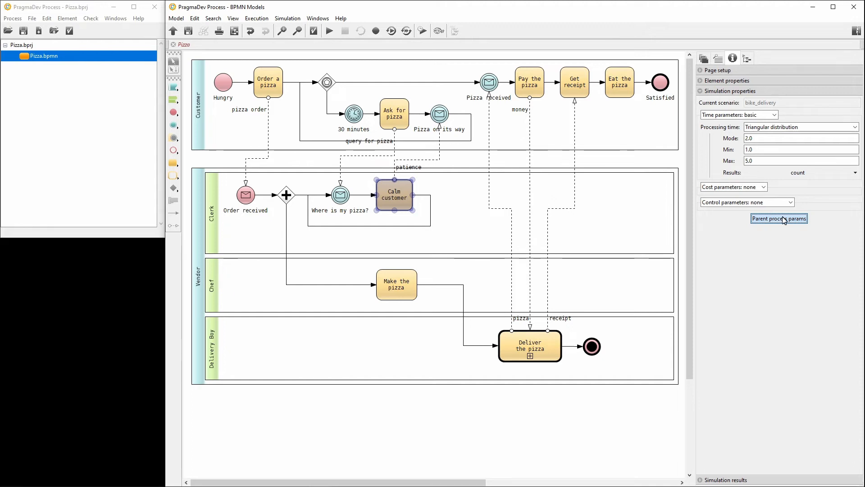
# - Request min, max and mean elapsed time plus a unit cost statistic in Parent process params
pyautogui.click(778, 218)
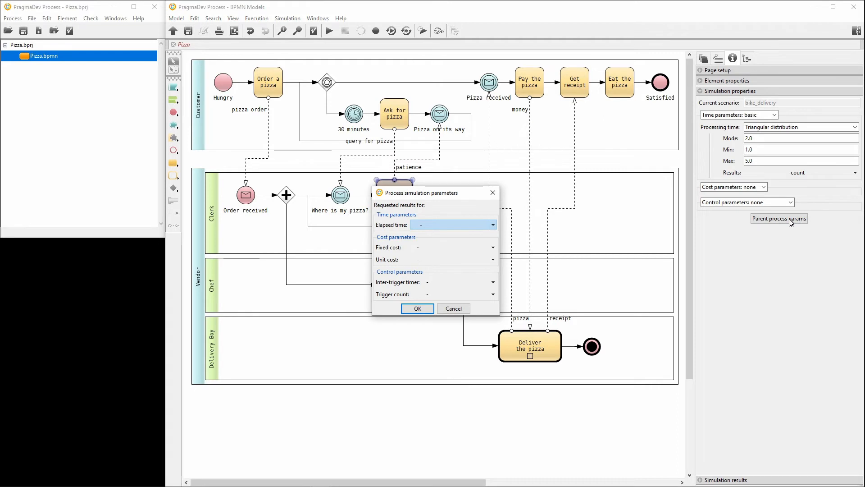
pyautogui.moveTo(620, 237)
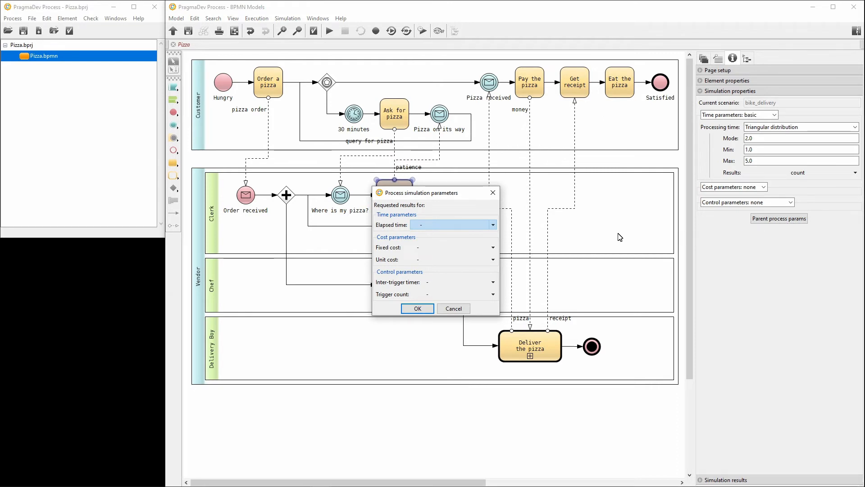
pyautogui.click(491, 225)
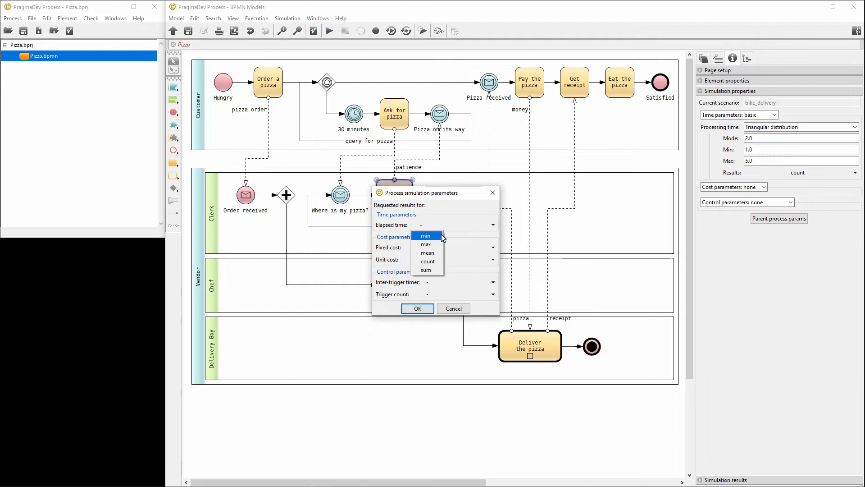
pyautogui.click(425, 235)
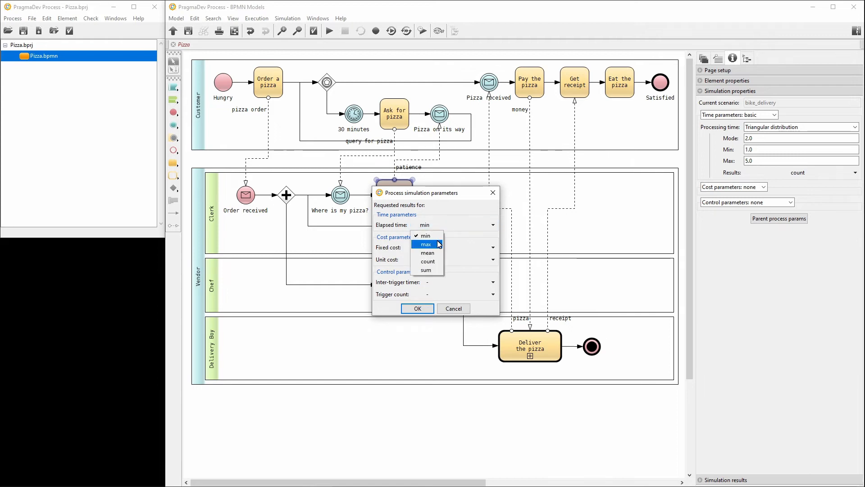
pyautogui.click(427, 252)
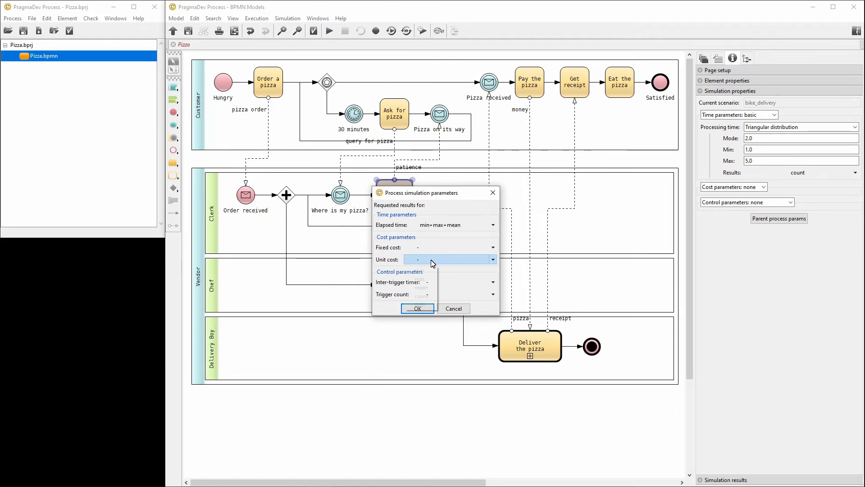
pyautogui.click(492, 259)
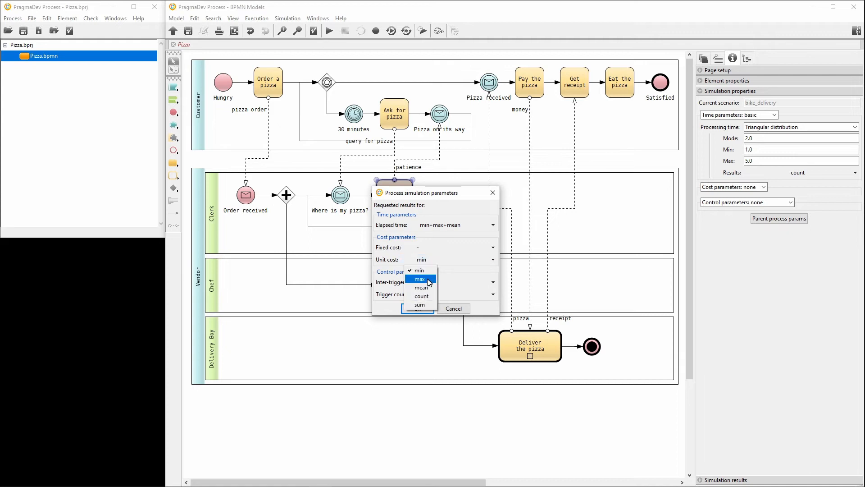
pyautogui.click(419, 279)
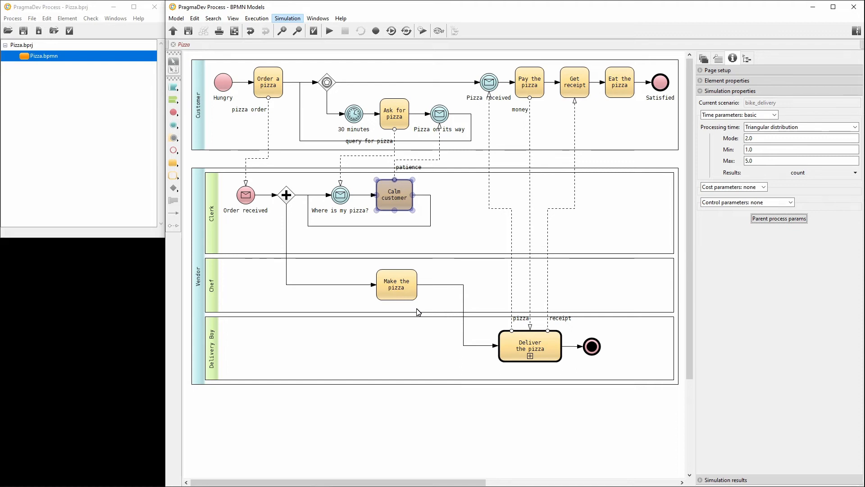
pyautogui.moveTo(330, 137)
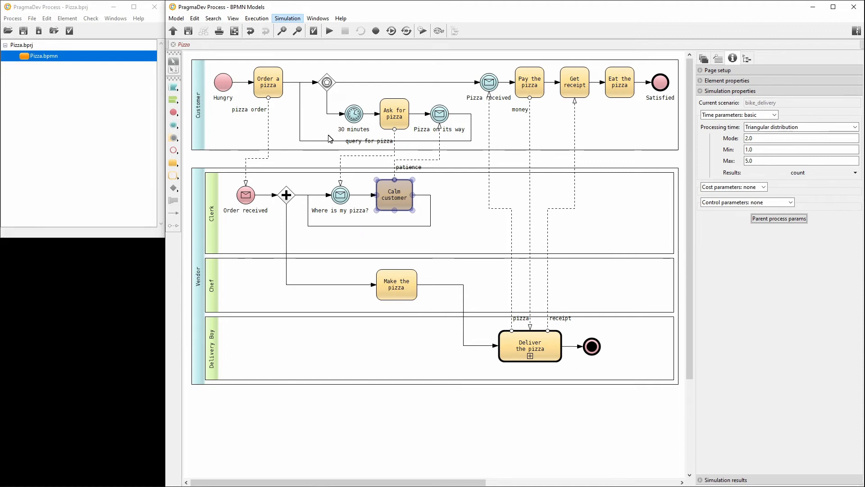
# - Create a new simulation scenario car_delivery alongside bike_delivery and confirm the scenario list
pyautogui.click(286, 18)
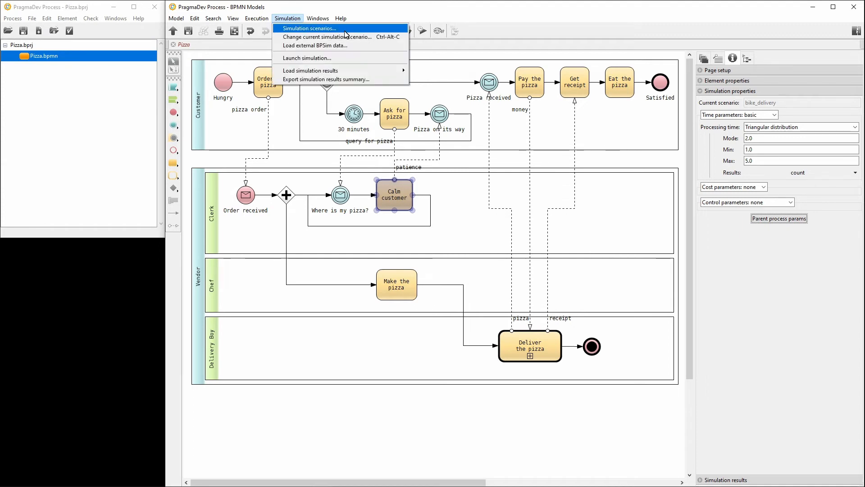
pyautogui.click(309, 28)
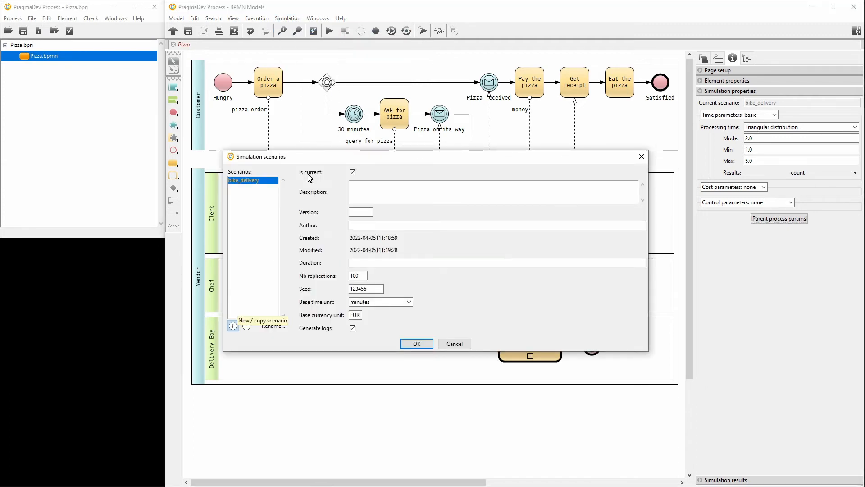
pyautogui.click(233, 325)
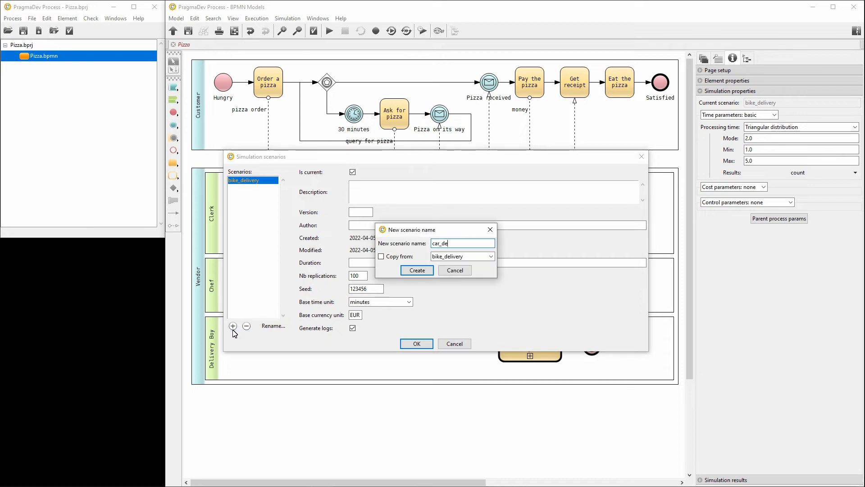
pyautogui.write('livery')
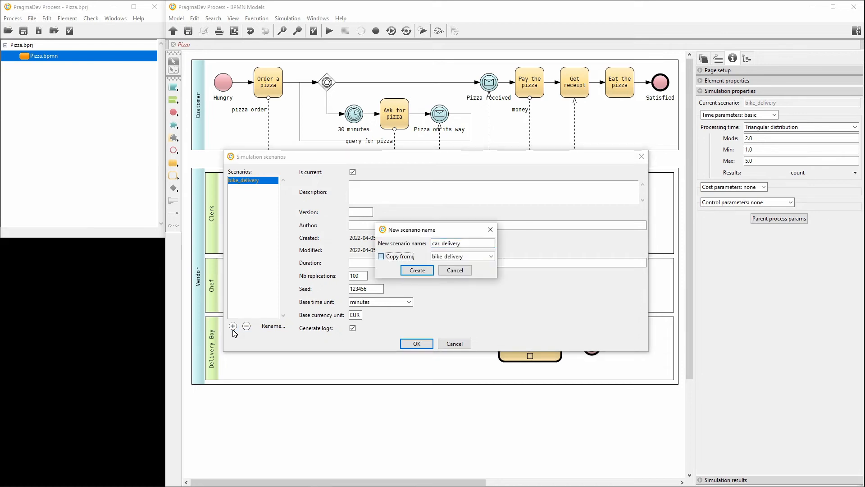
pyautogui.moveTo(392, 260)
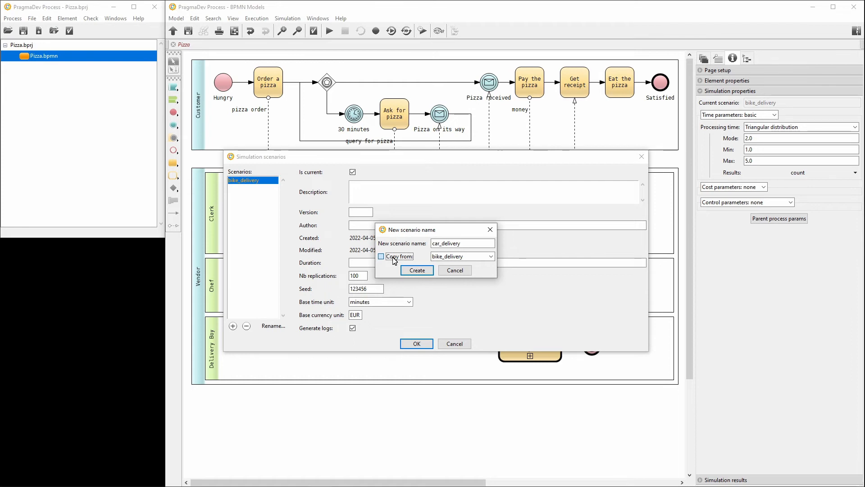
pyautogui.click(417, 269)
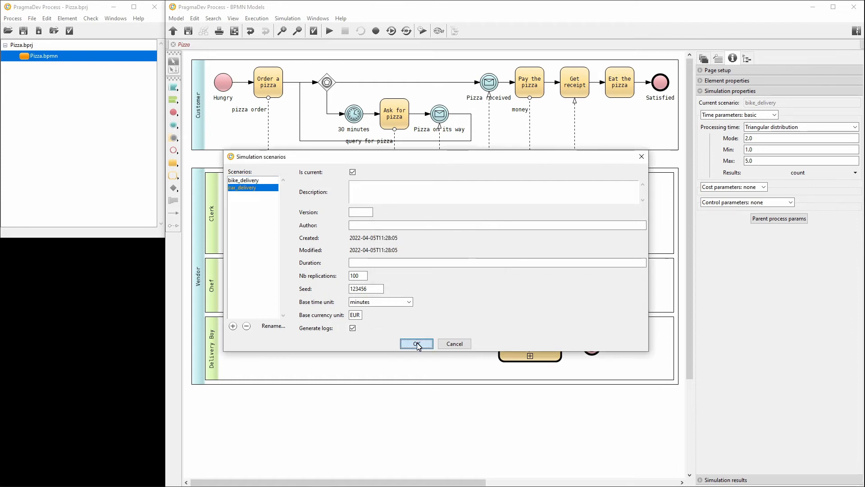
pyautogui.click(417, 343)
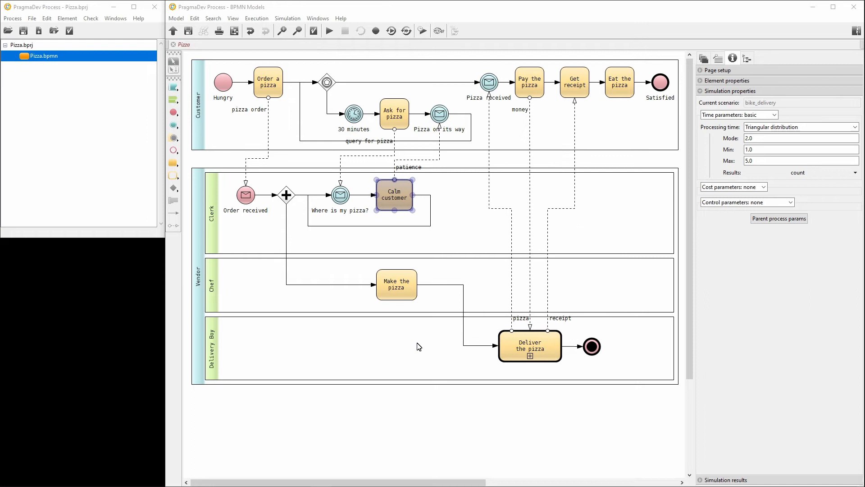
pyautogui.moveTo(650, 145)
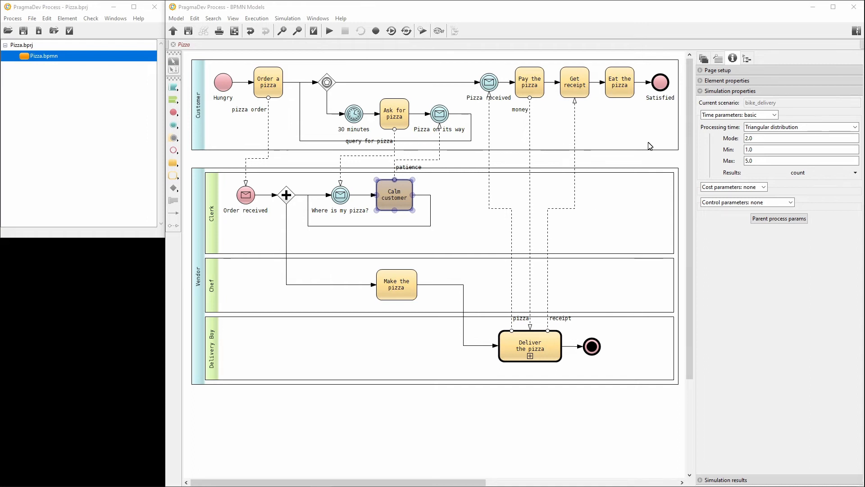
pyautogui.click(718, 59)
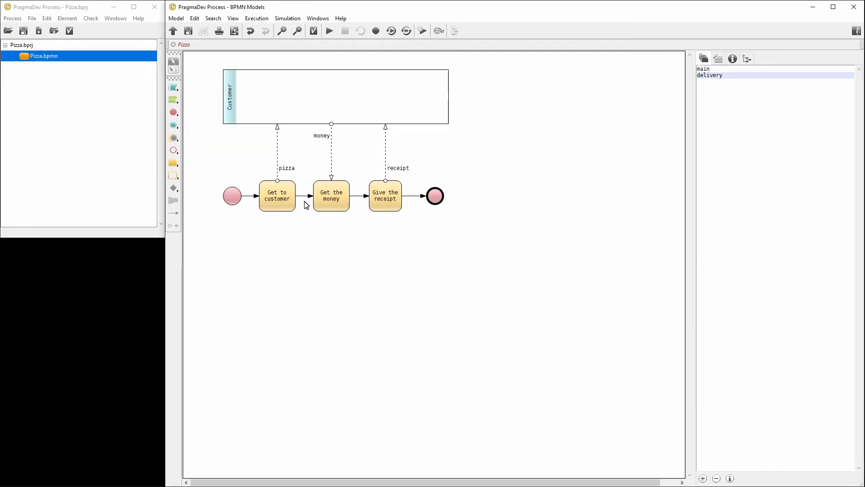
pyautogui.click(277, 196)
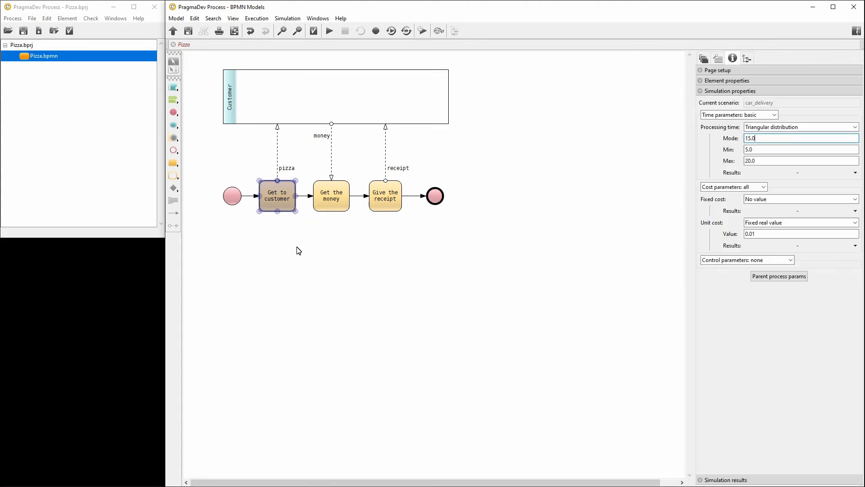
pyautogui.moveTo(416, 237)
pyautogui.write('10')
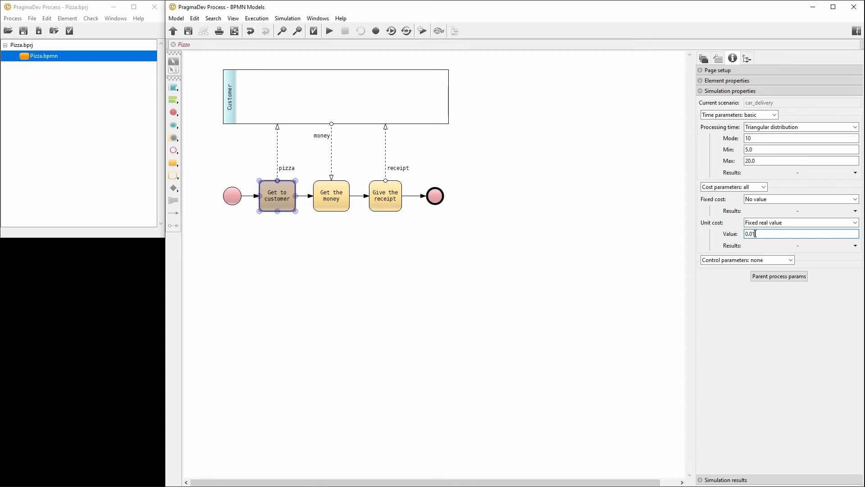
pyautogui.press('BackSpace')
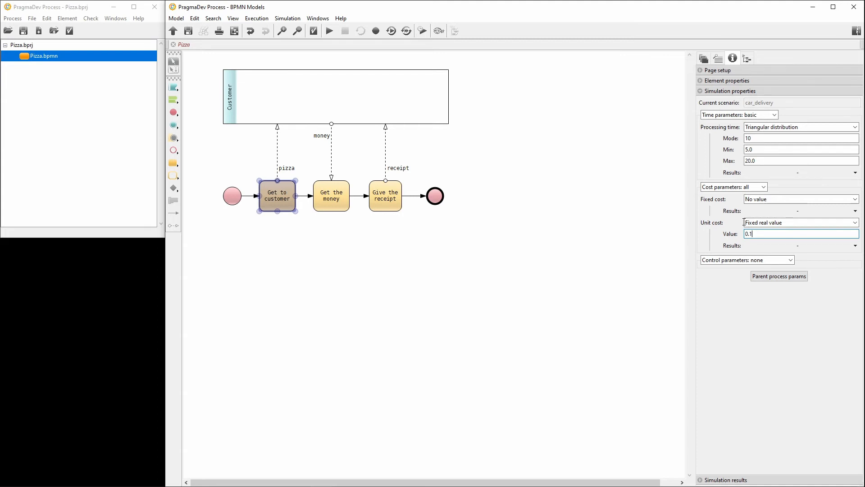
pyautogui.click(719, 58)
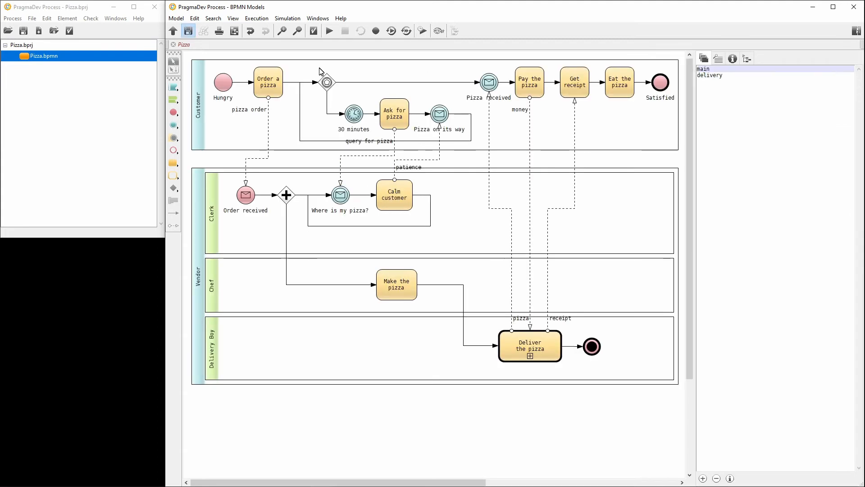
# - Run bike_delivery and car_delivery scenarios and close the simulation keeping results saved
pyautogui.click(188, 30)
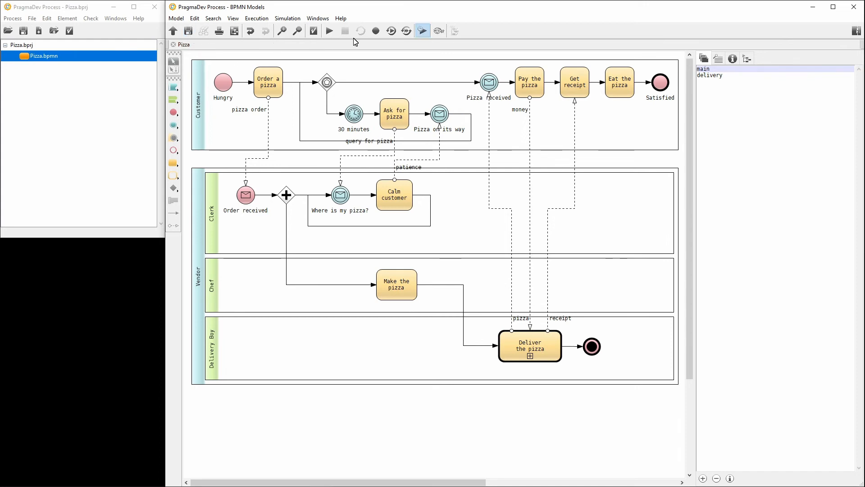
pyautogui.click(421, 31)
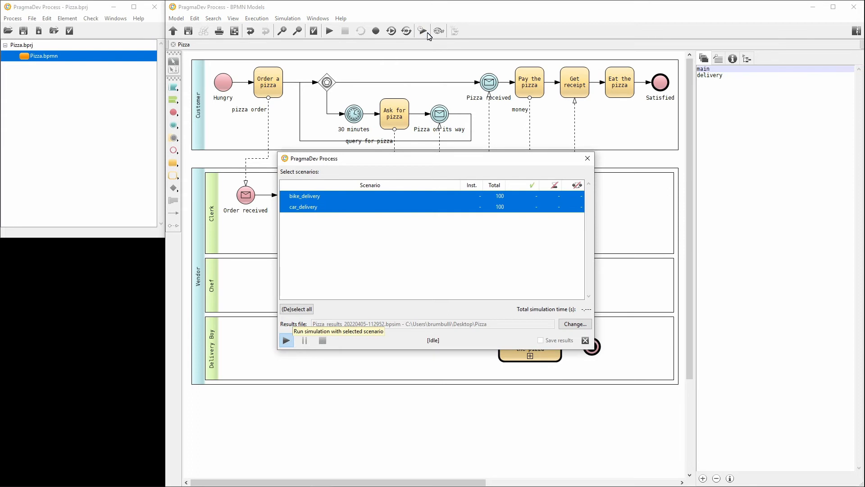
pyautogui.moveTo(377, 192)
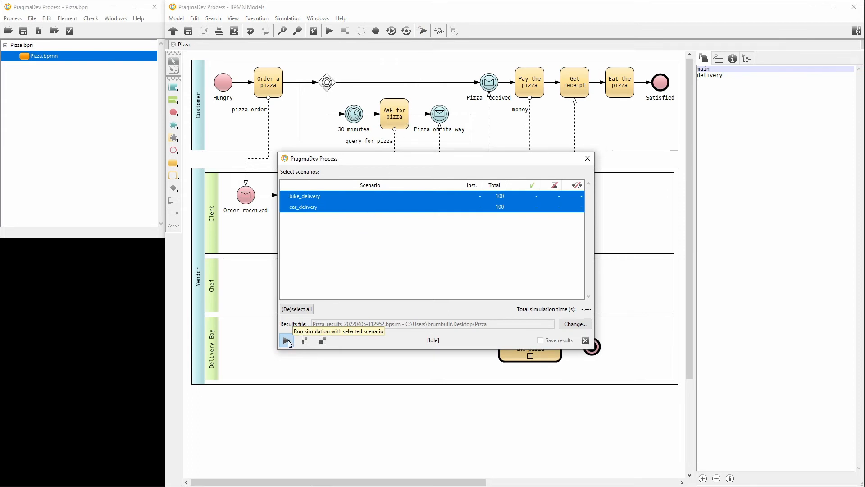
pyautogui.click(287, 340)
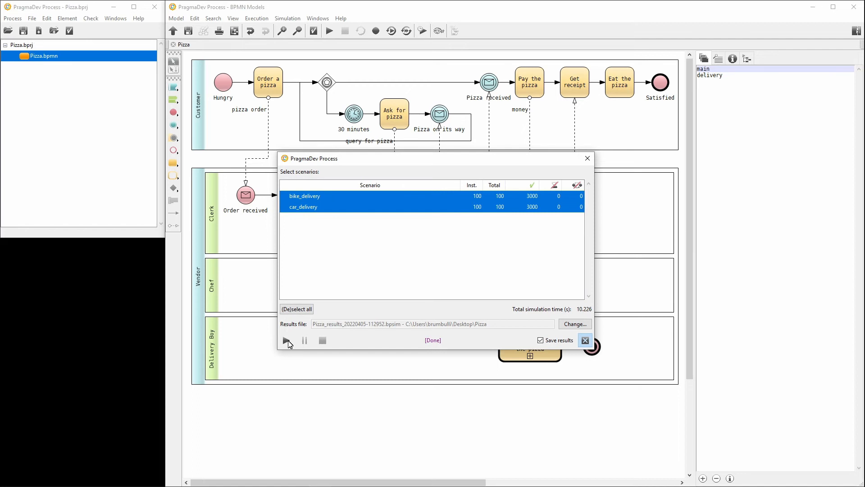
pyautogui.moveTo(306, 343)
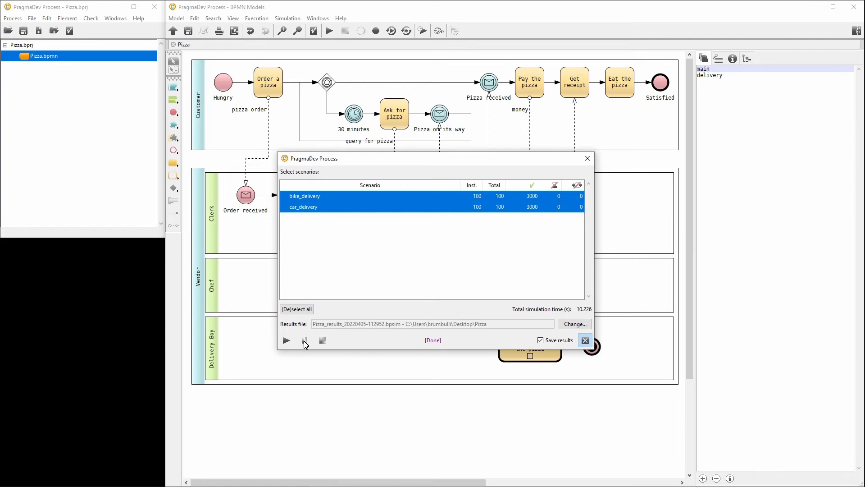
pyautogui.moveTo(586, 341)
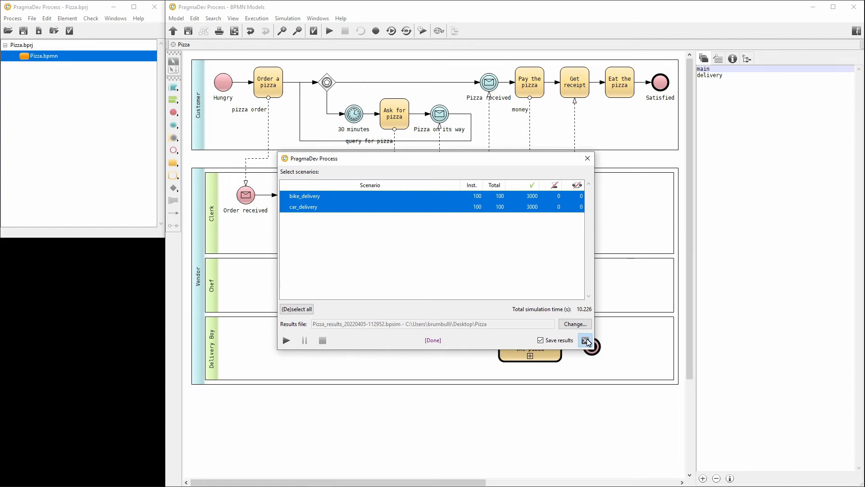
pyautogui.click(587, 340)
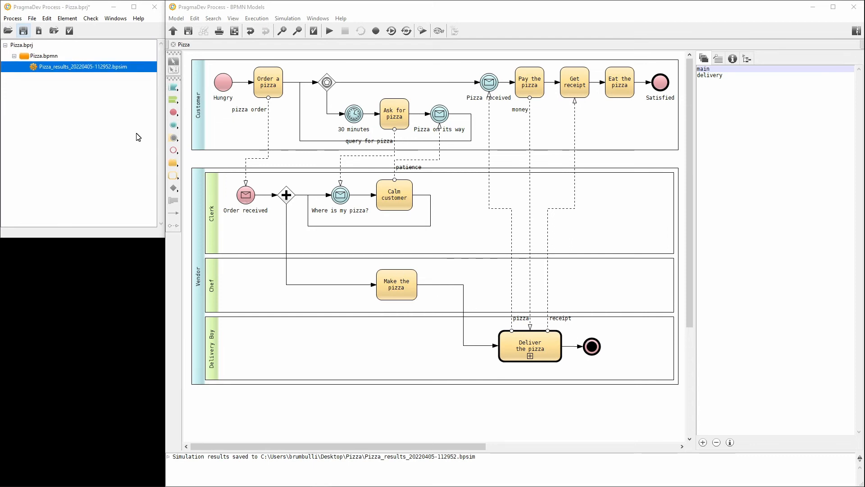
# - Save the project, load the bpsim results and show Calm customer's processing-time chart with values
pyautogui.click(23, 30)
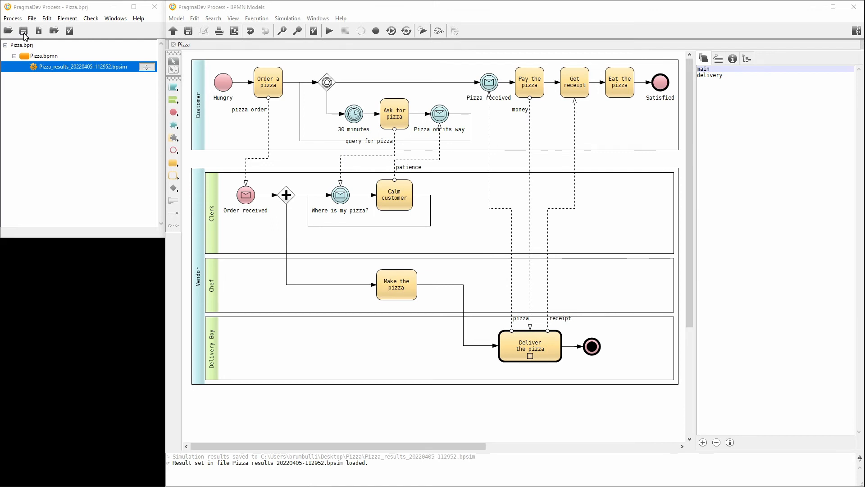
pyautogui.moveTo(99, 67)
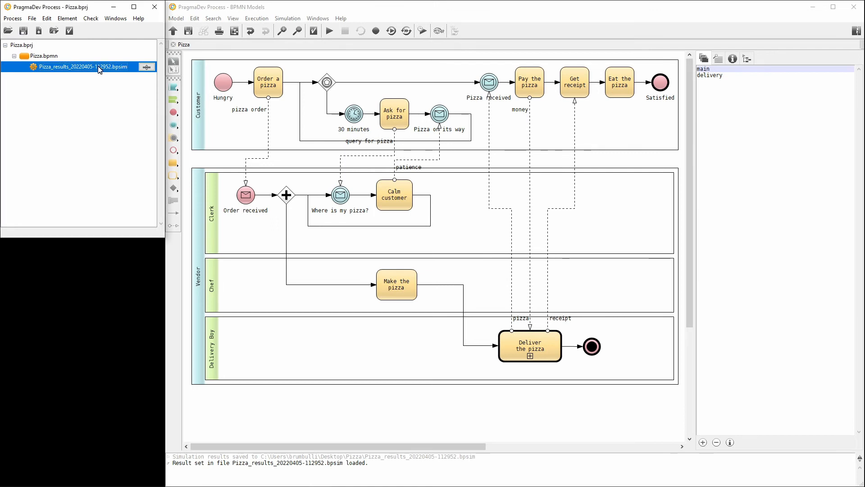
pyautogui.click(394, 195)
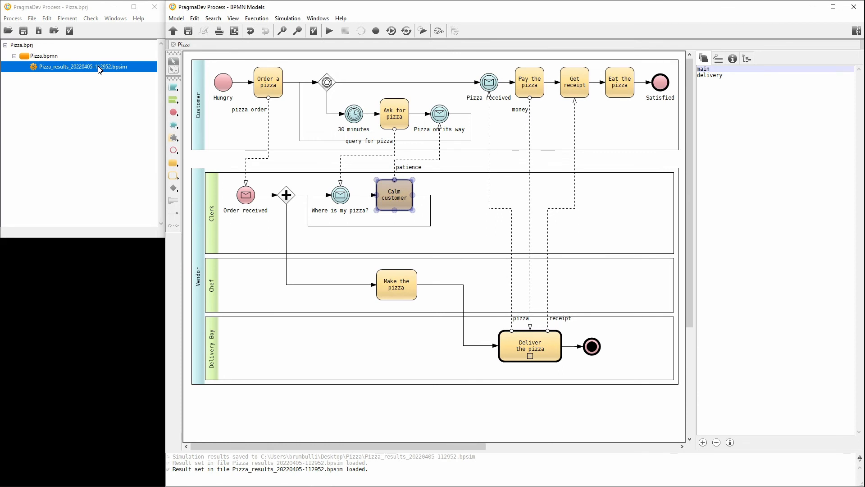
pyautogui.moveTo(105, 80)
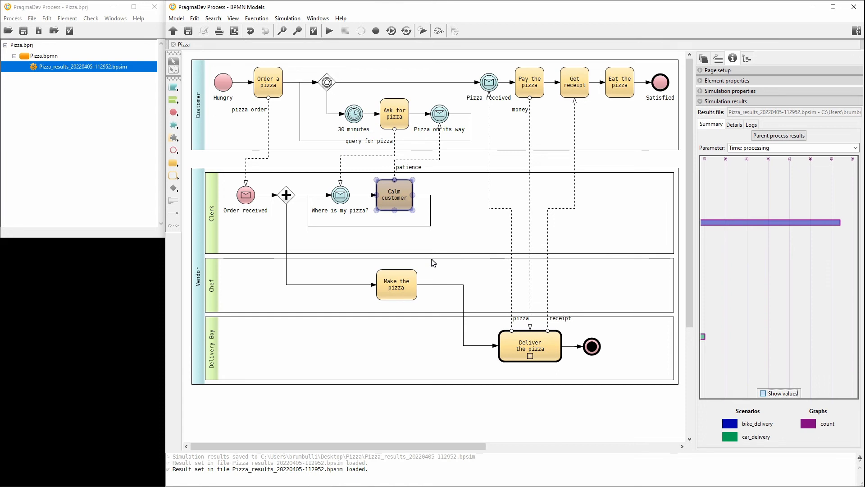
pyautogui.moveTo(441, 277)
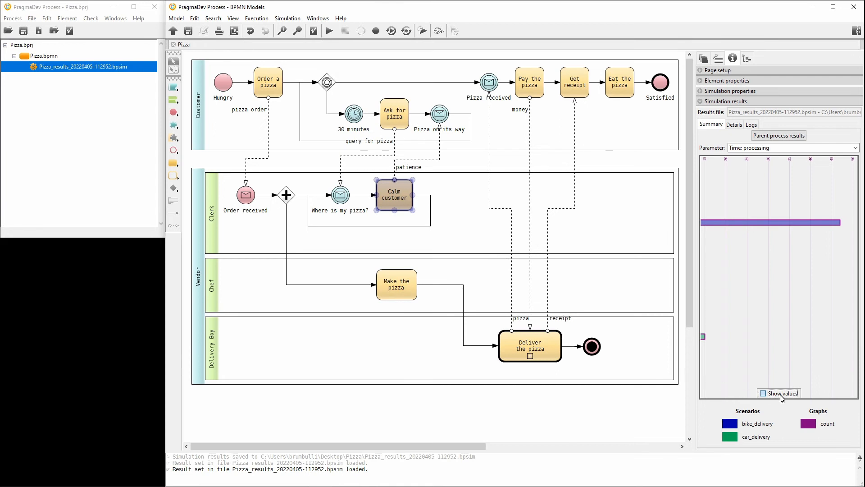
pyautogui.click(762, 393)
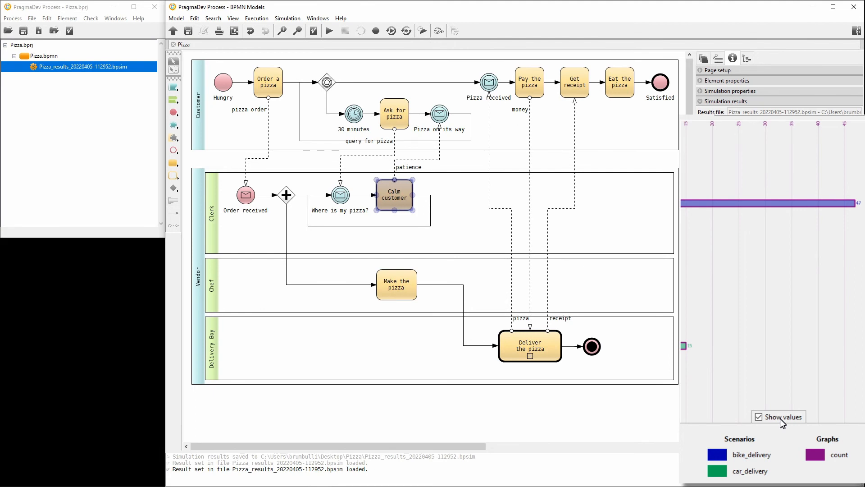
pyautogui.click(729, 101)
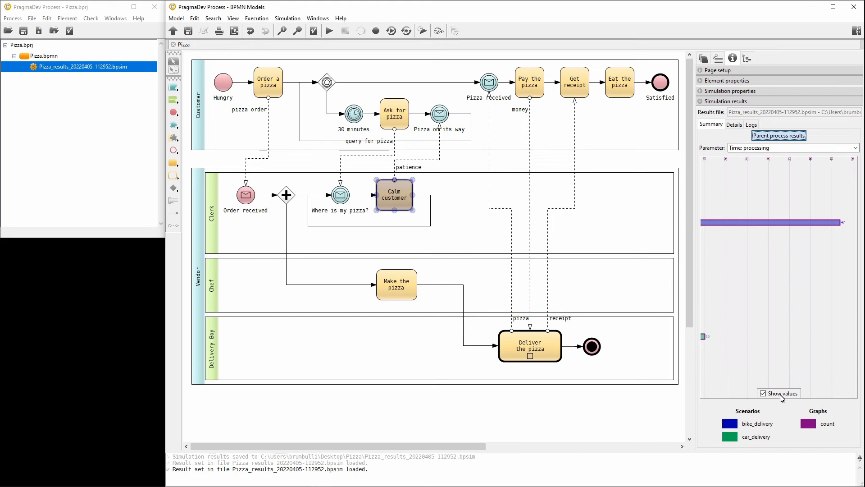
pyautogui.moveTo(795, 369)
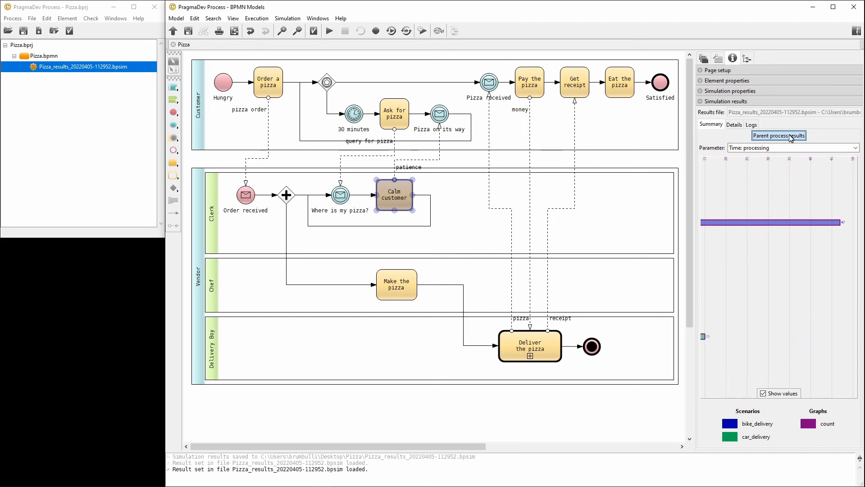
# - Show Parent process results charting Time: elapsed for bike and car delivery
pyautogui.click(779, 135)
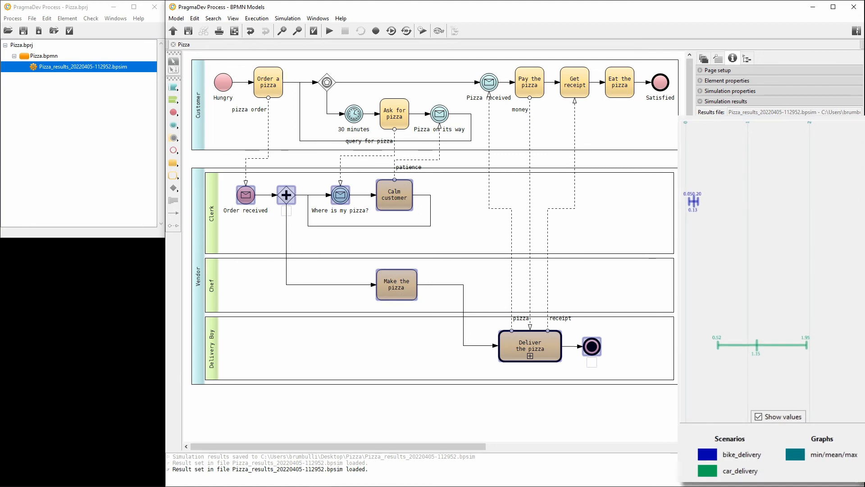
pyautogui.click(729, 101)
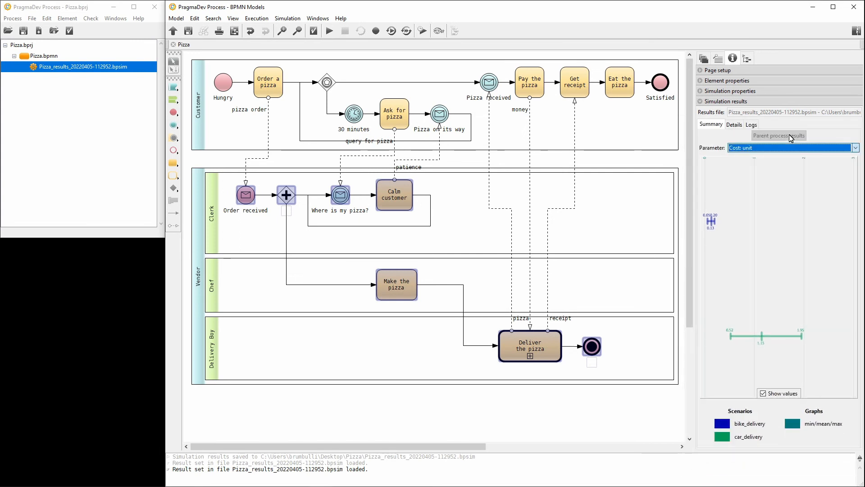
pyautogui.click(854, 147)
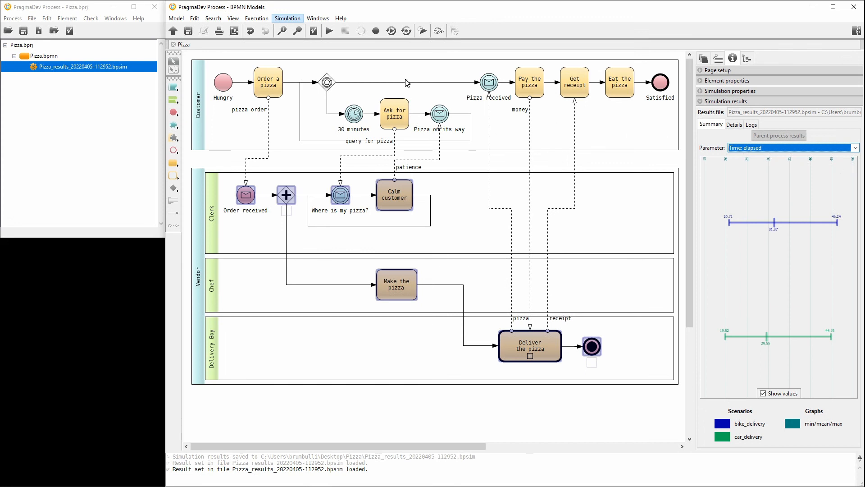
# - Export the simulation results summary as a CSV file named results
pyautogui.click(286, 19)
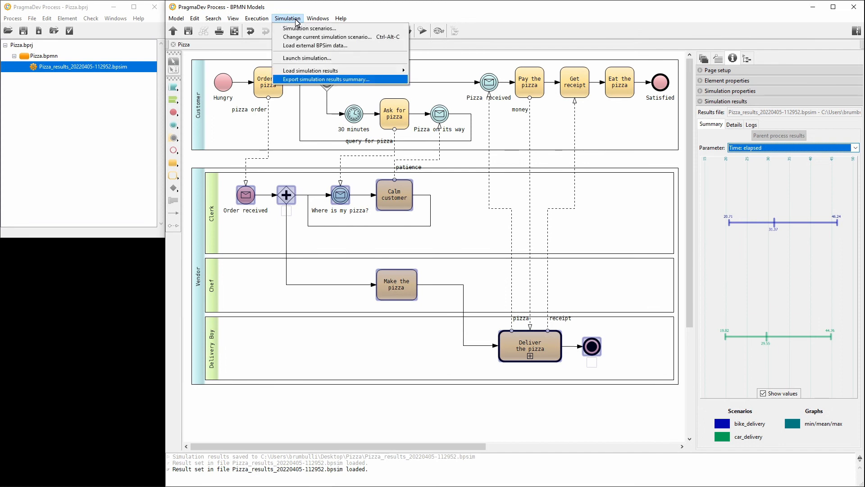
pyautogui.moveTo(385, 85)
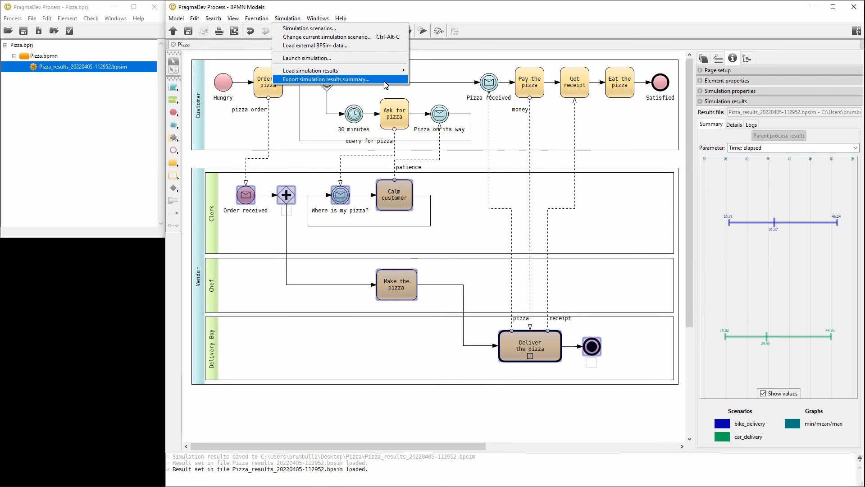
pyautogui.click(325, 79)
pyautogui.write('results')
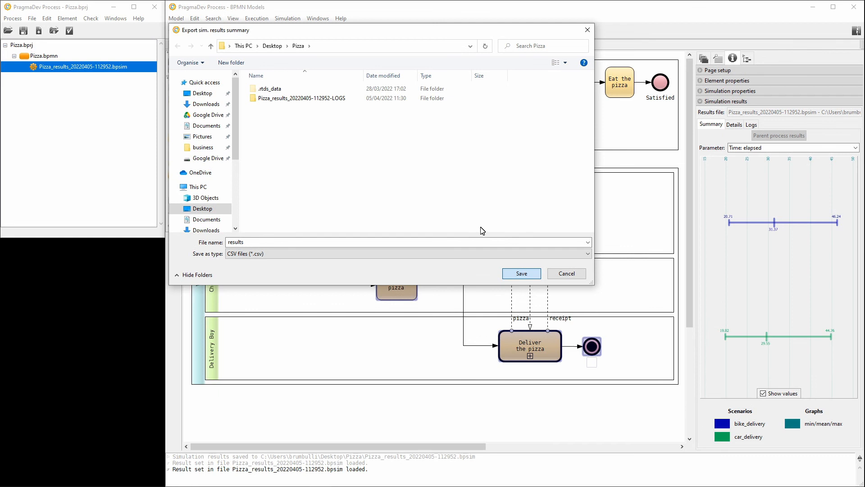
pyautogui.click(520, 273)
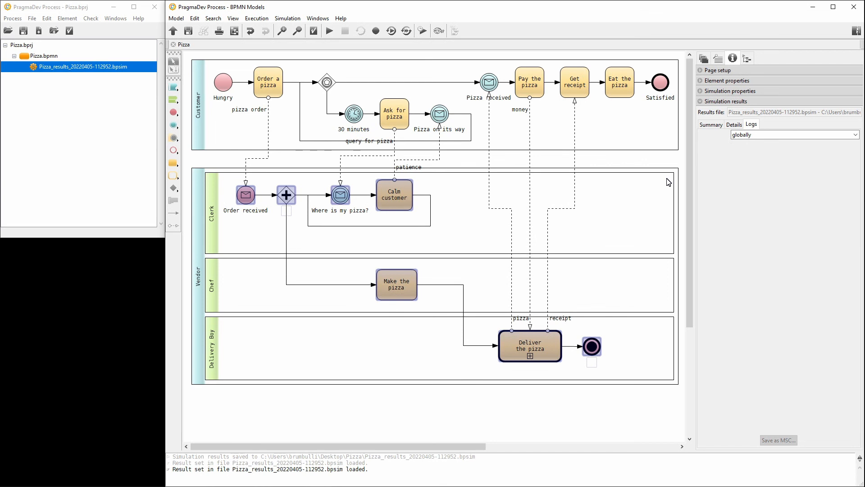
# - Save bike_delivery Instance 0 run 3 as MSC file log.rdd and open it as a sequence diagram
pyautogui.click(734, 124)
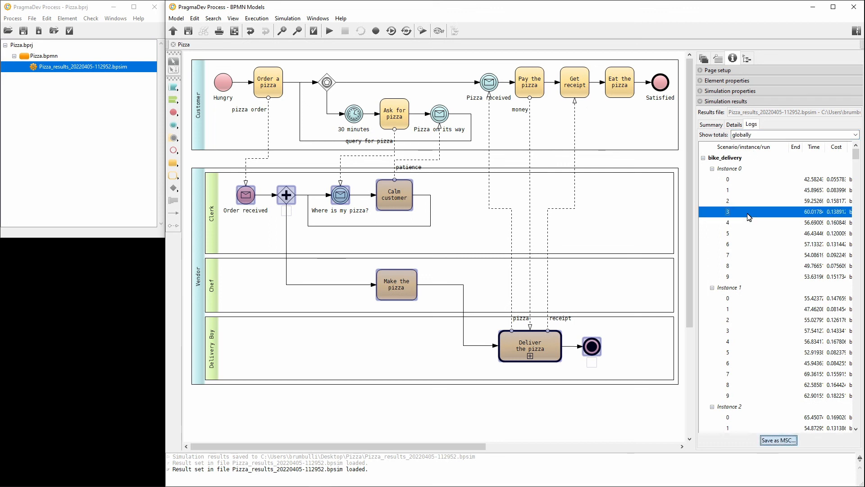
pyautogui.moveTo(766, 399)
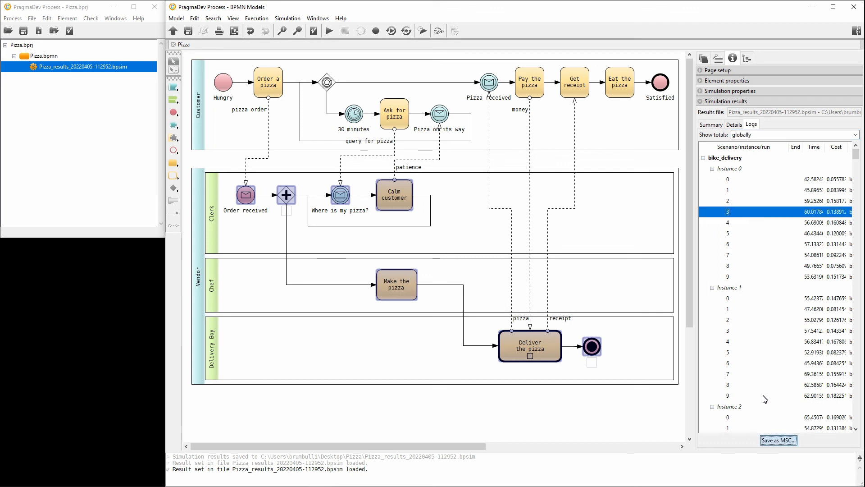
pyautogui.moveTo(778, 440)
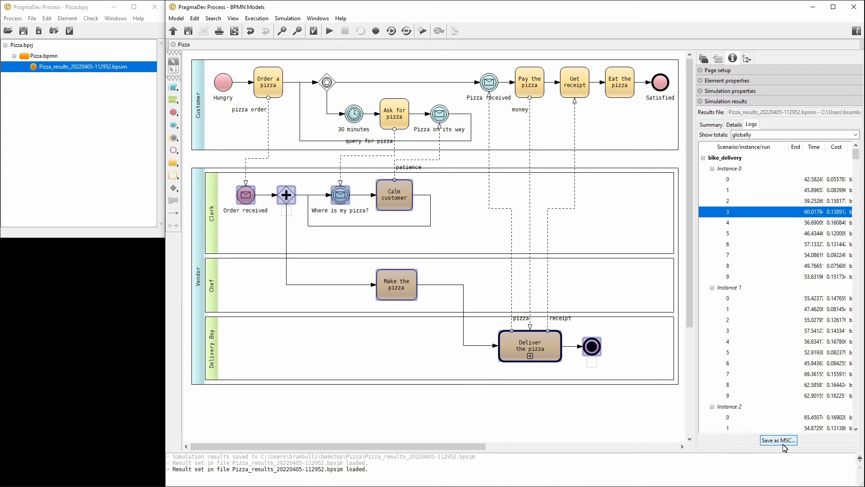
pyautogui.click(778, 440)
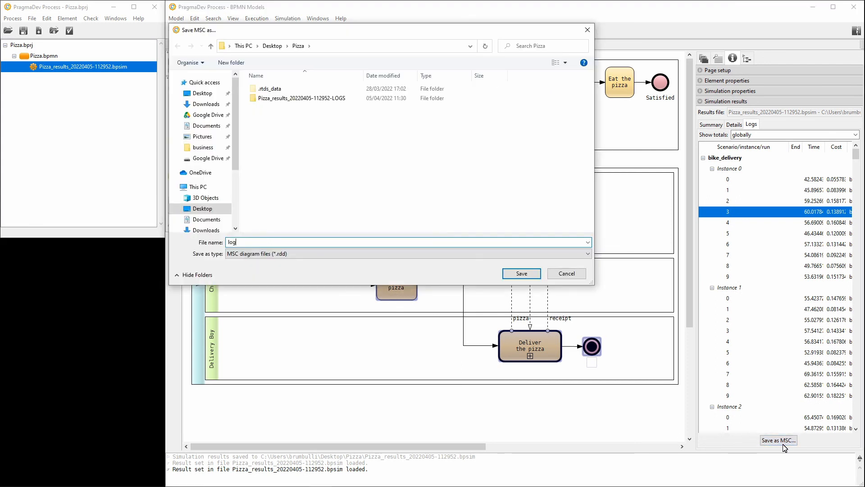
pyautogui.click(520, 274)
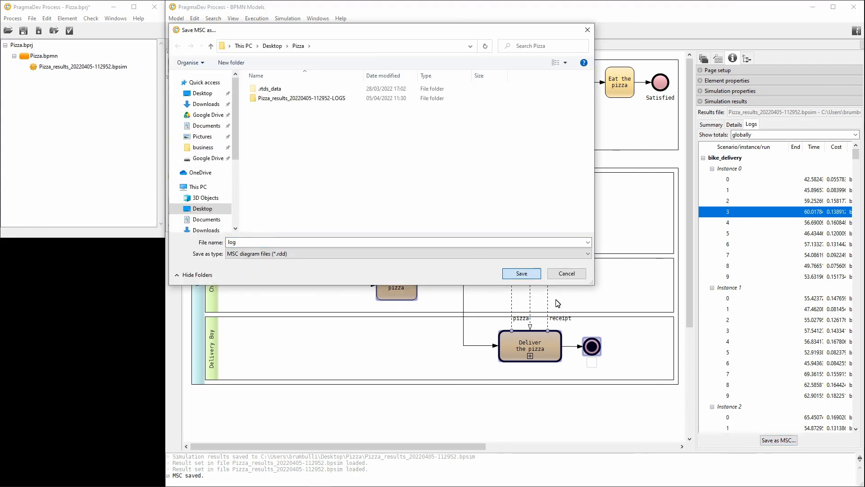
pyautogui.click(520, 273)
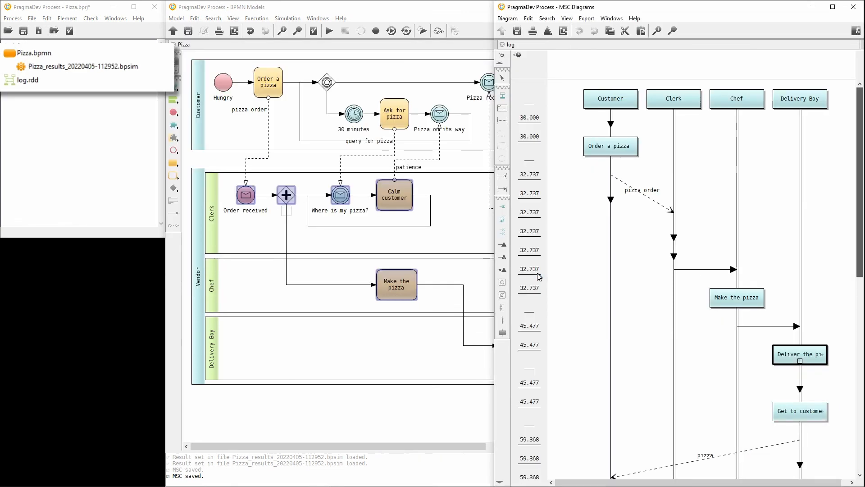
pyautogui.click(5, 45)
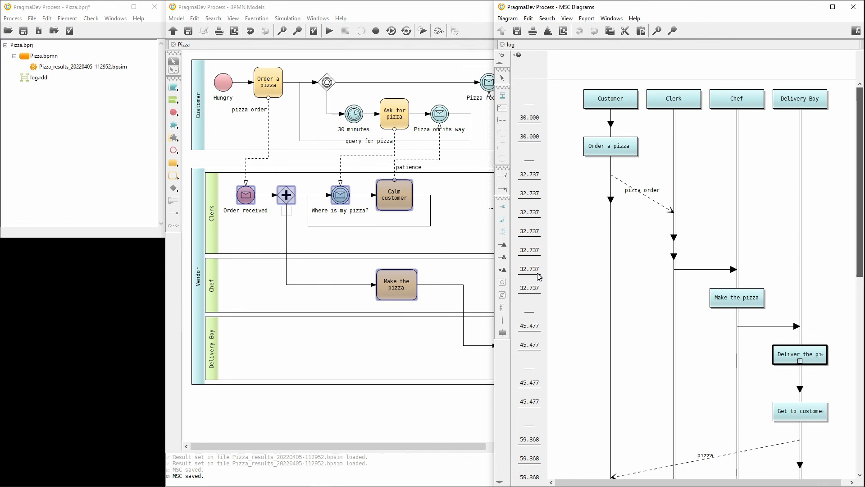
pyautogui.moveTo(696, 249)
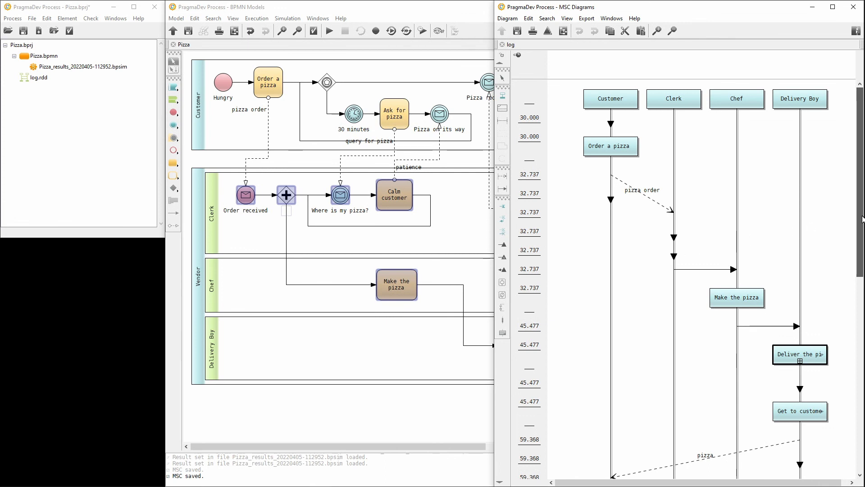
pyautogui.scroll(-3)
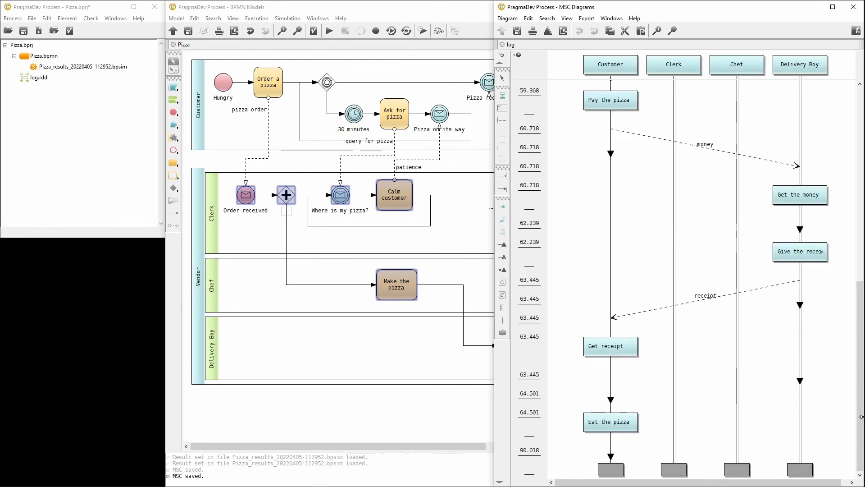